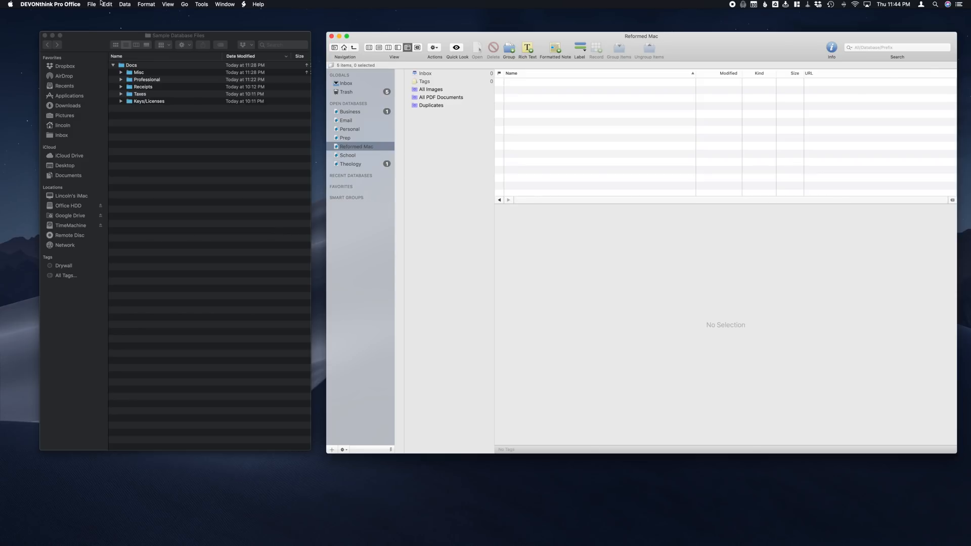
- Create a new database named 'Sample Database' via File > New Database
left_click(92, 4)
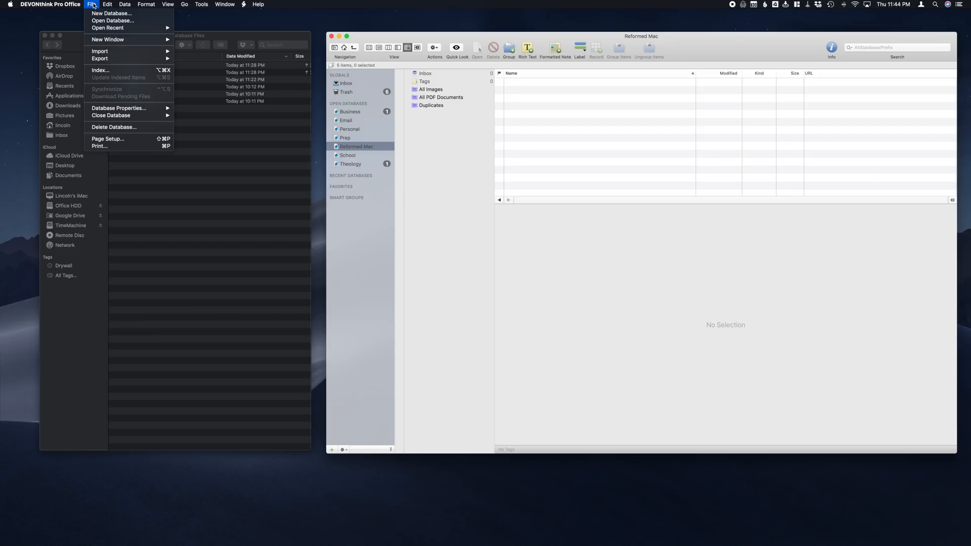
left_click(112, 13)
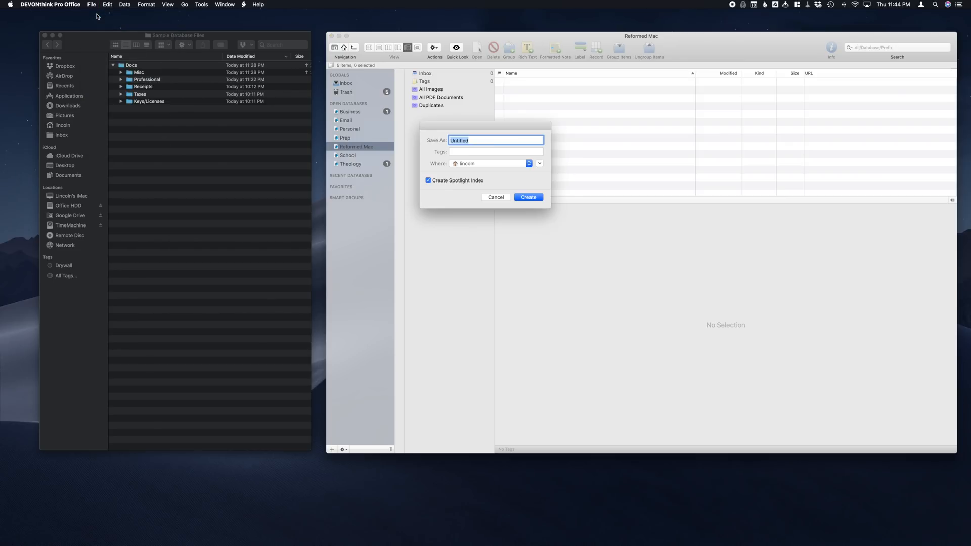
type("Sample")
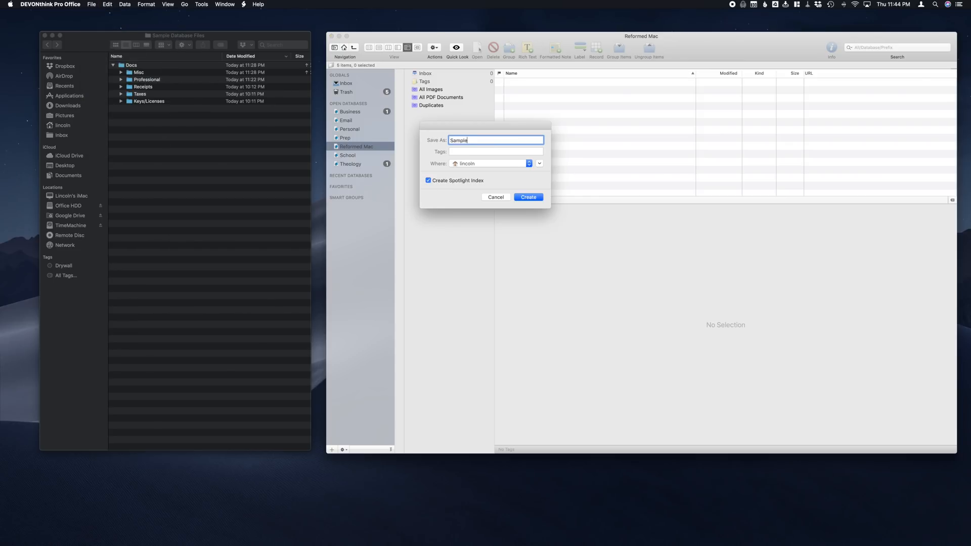
type("Databa")
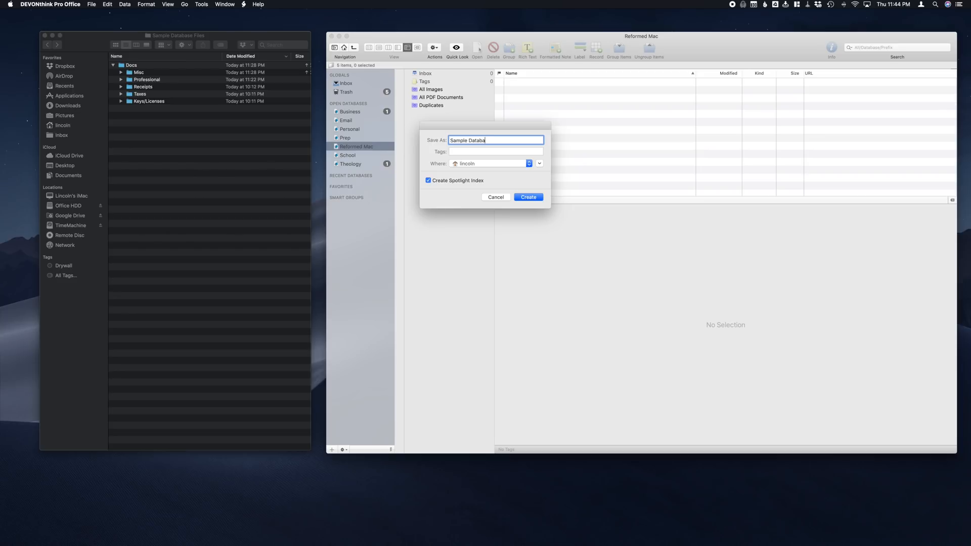
type("se")
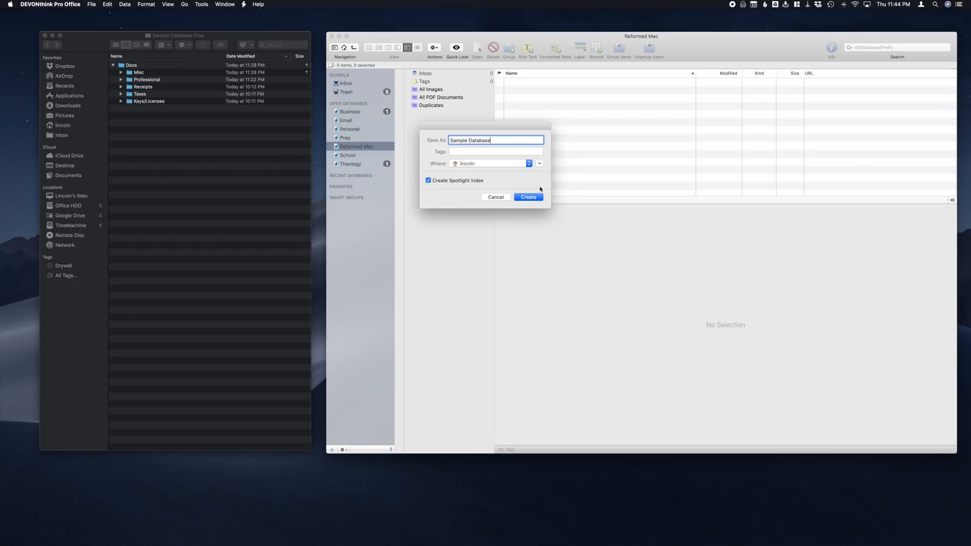
left_click(527, 198)
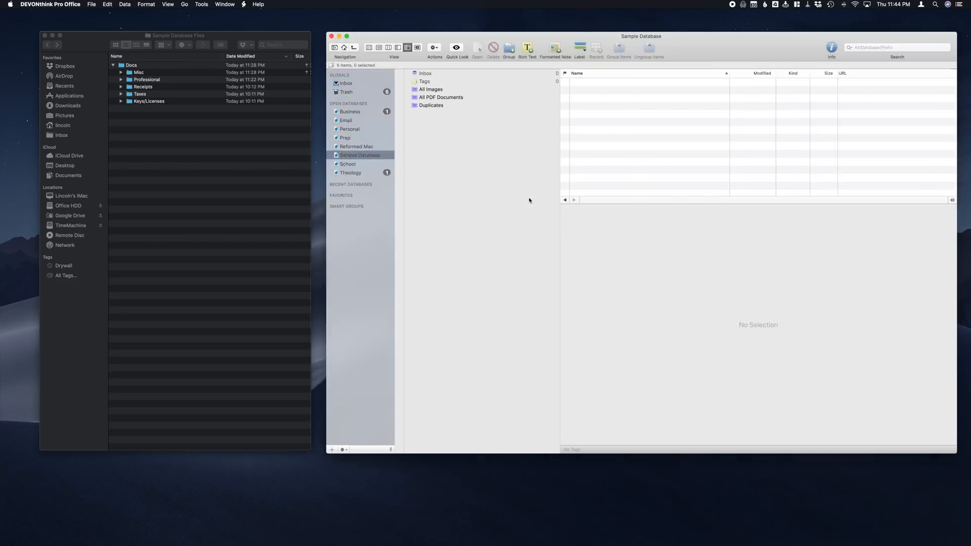
mouse_move(401, 150)
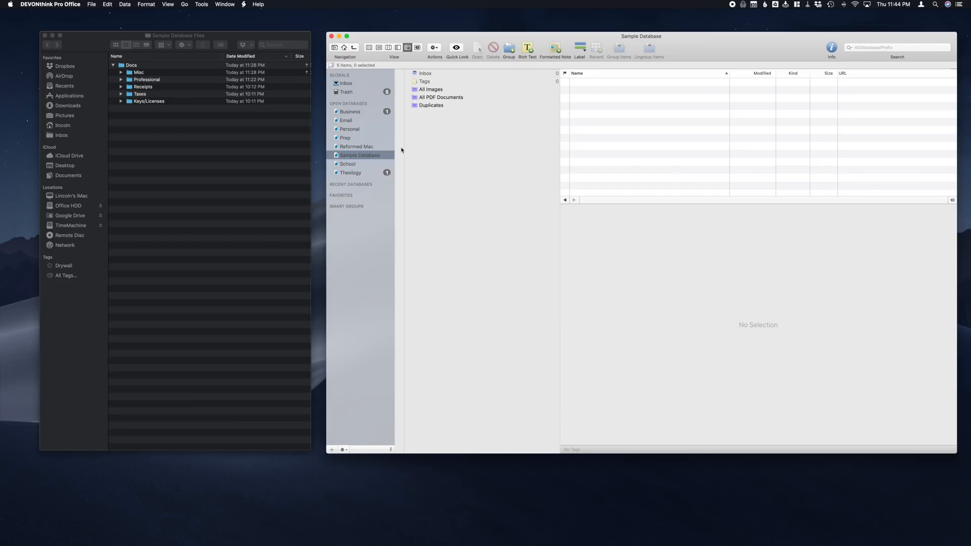
mouse_move(309, 12)
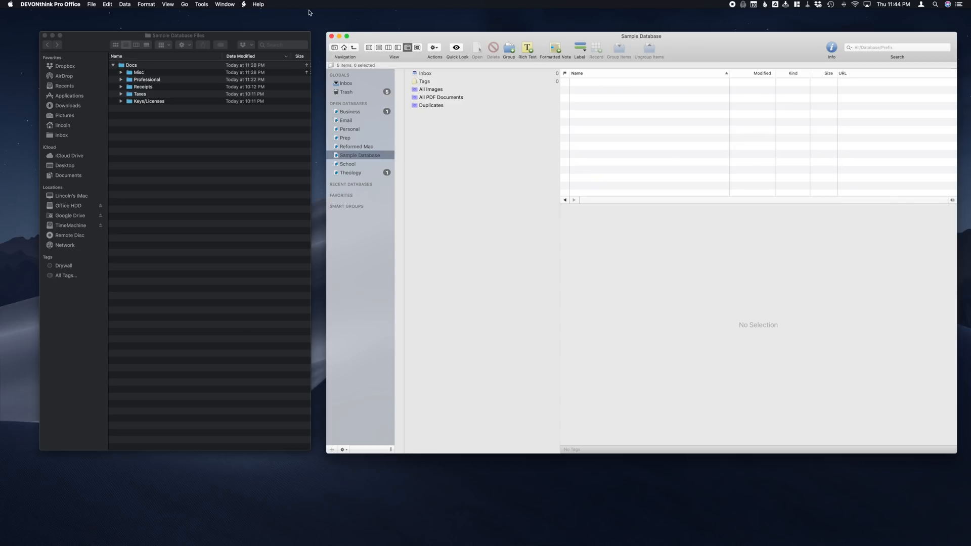
left_click(107, 4)
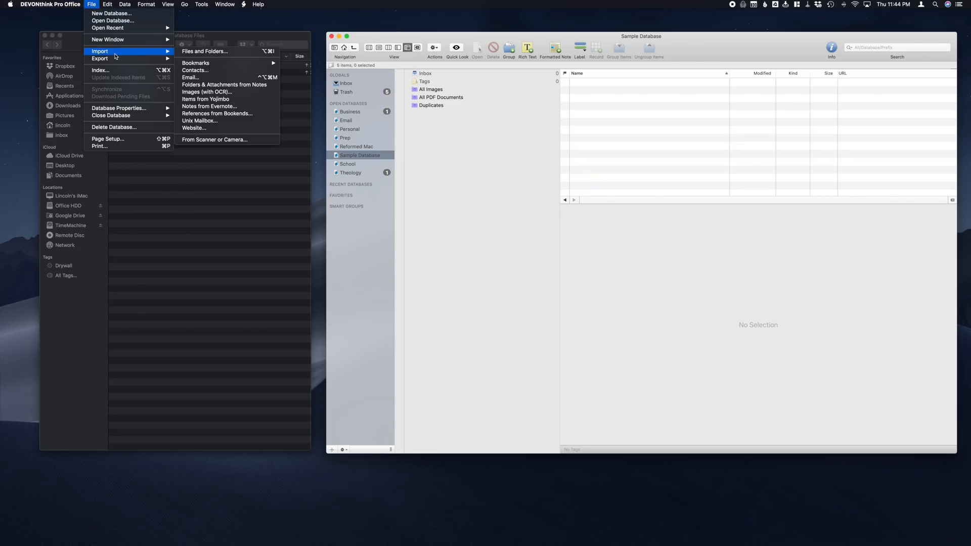
mouse_move(204, 51)
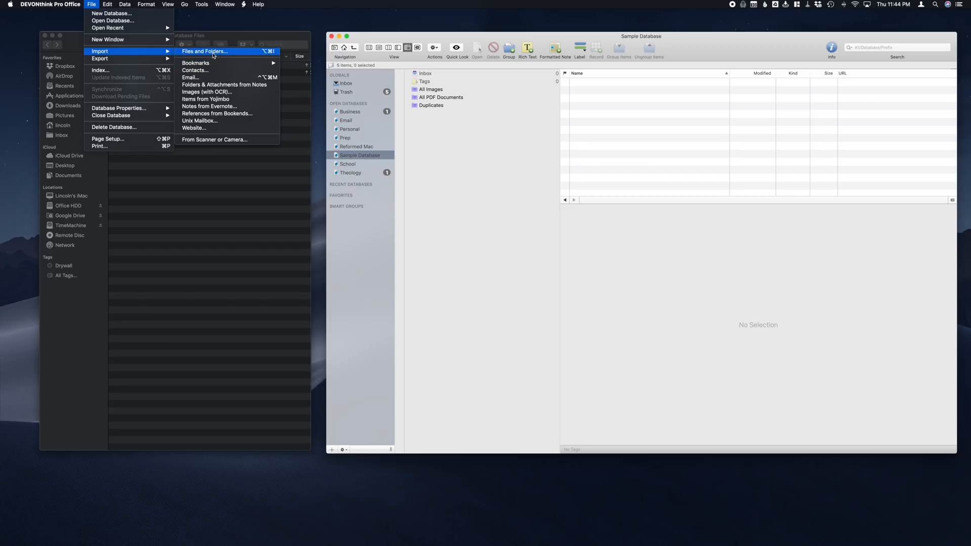
mouse_move(195, 63)
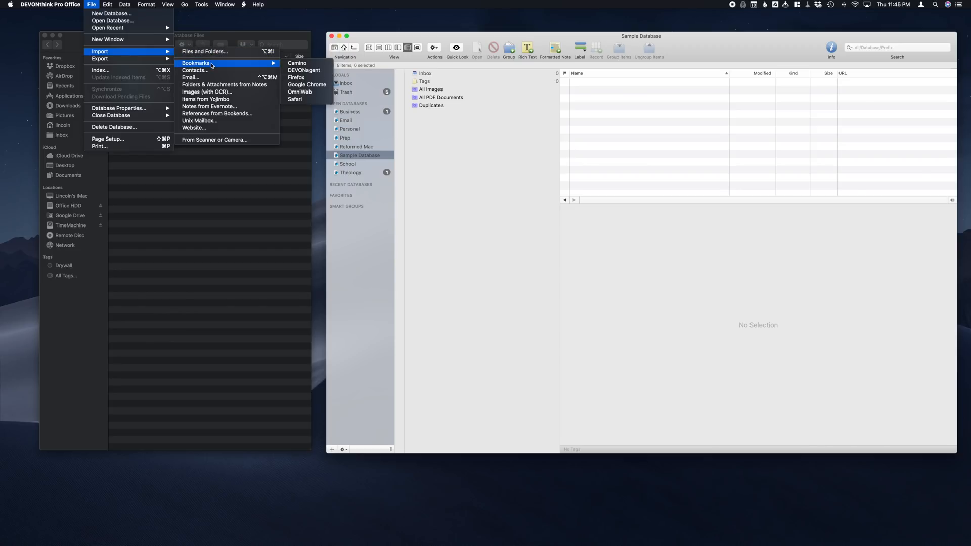
mouse_move(208, 106)
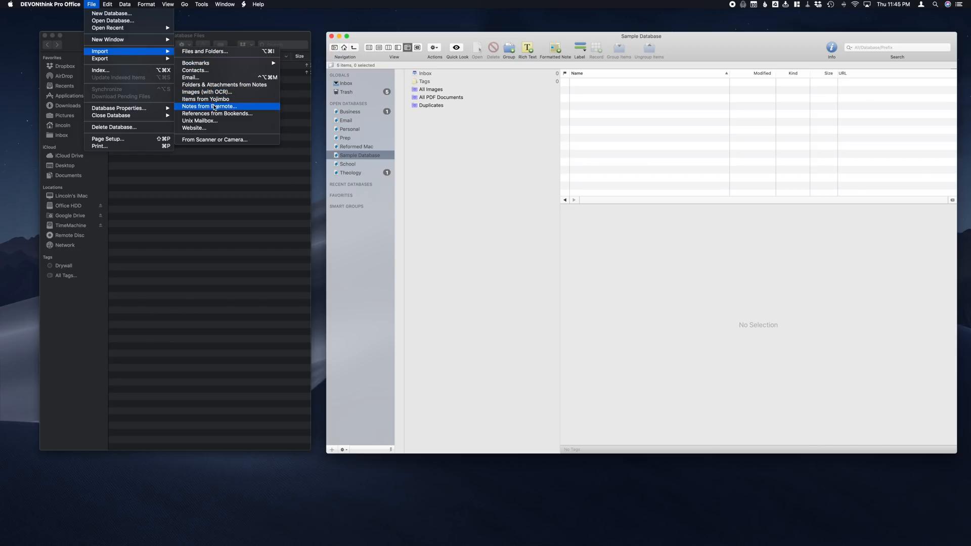
mouse_move(272, 44)
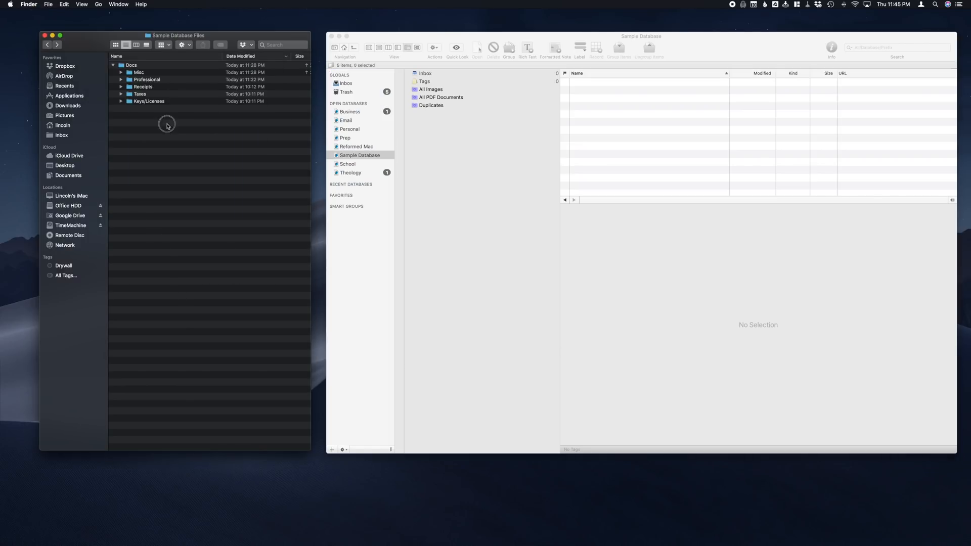
- Drag the Docs folder with its subfolders from Finder into Sample Database
left_click(145, 79)
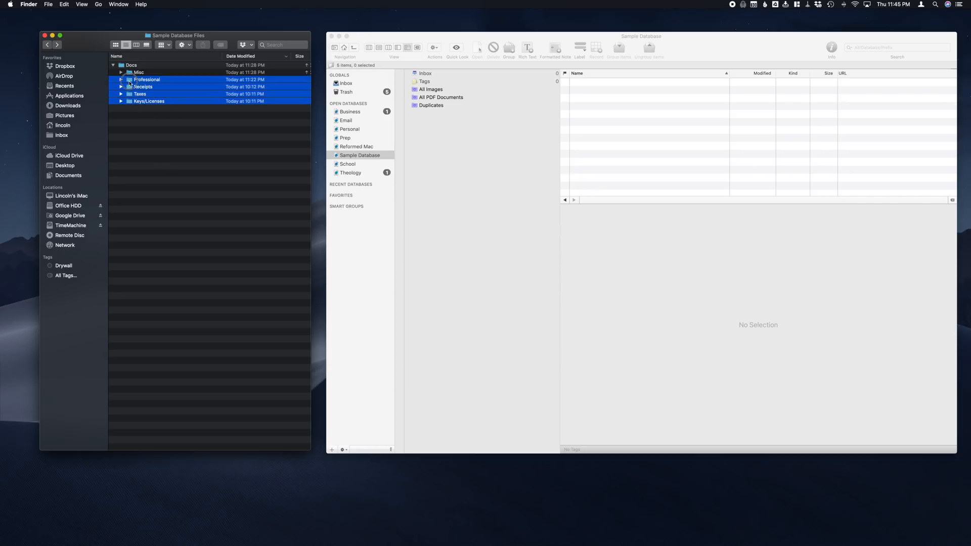
left_click(132, 65)
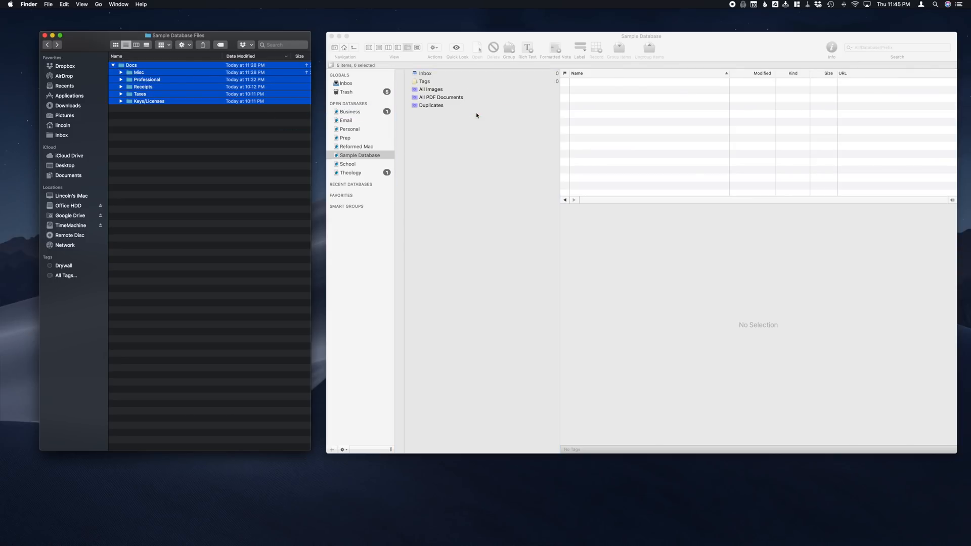
left_click(407, 89)
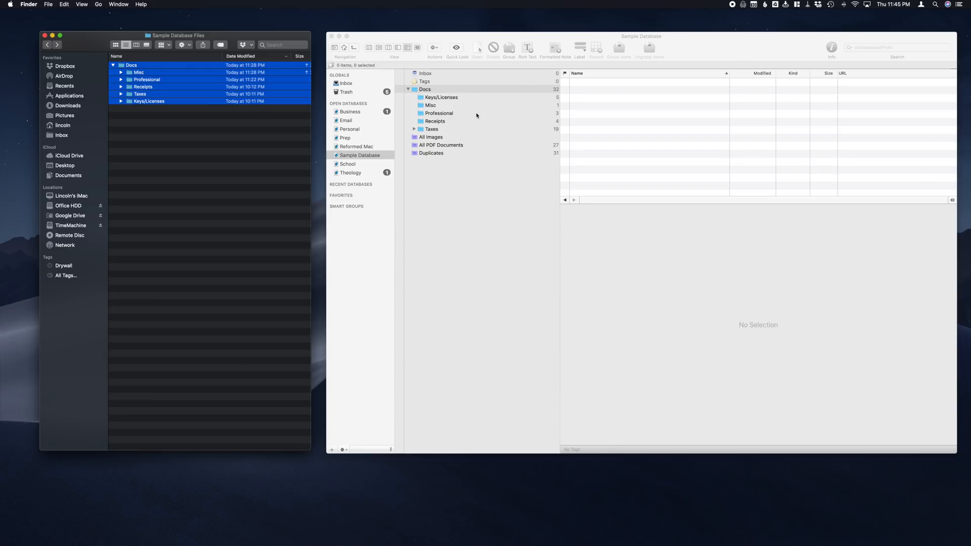
mouse_move(445, 50)
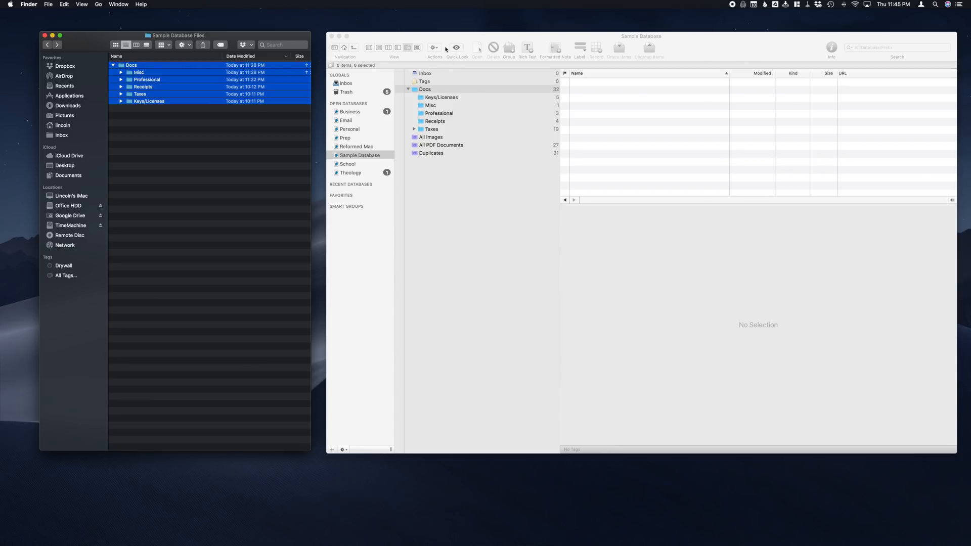
- Show the Docs group in column/icon view and bring up the toolbar's display options
left_click(425, 89)
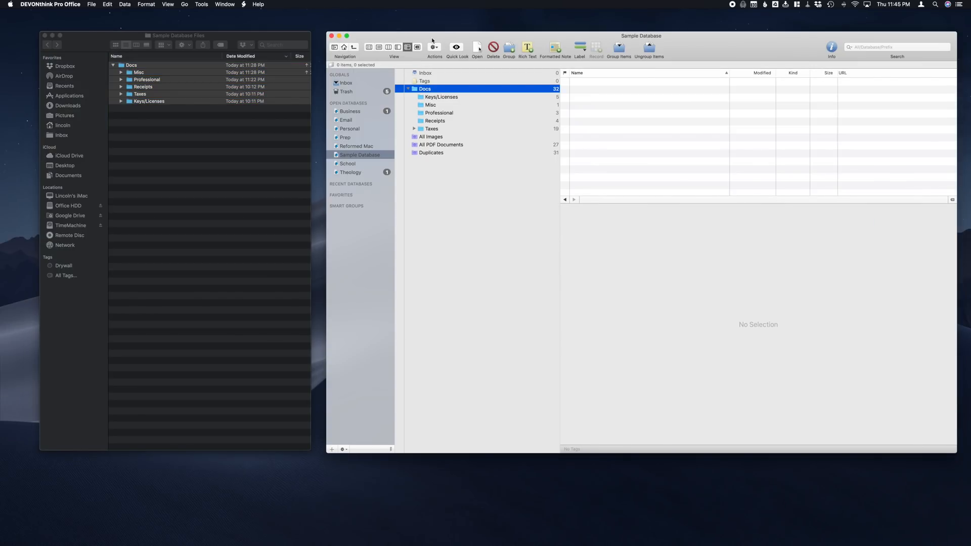
mouse_move(385, 43)
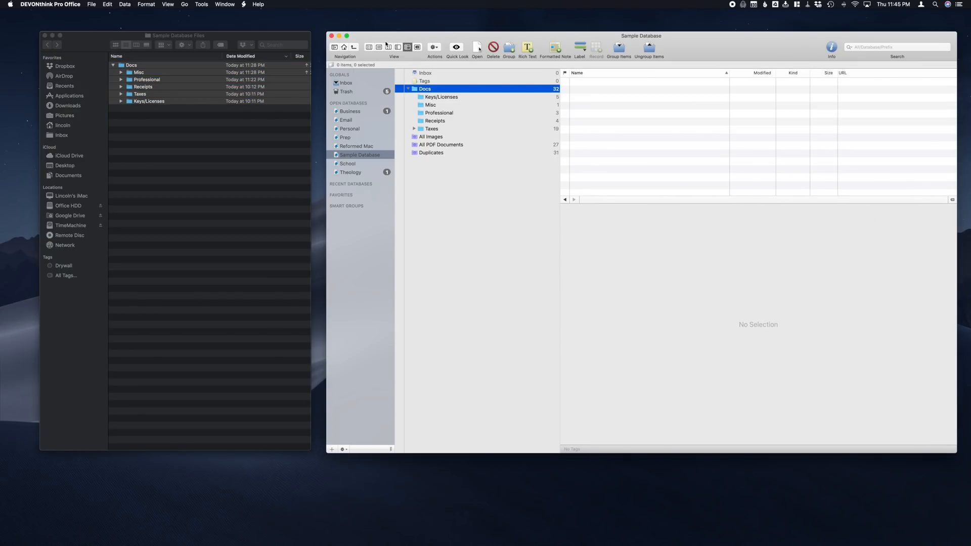
left_click(388, 46)
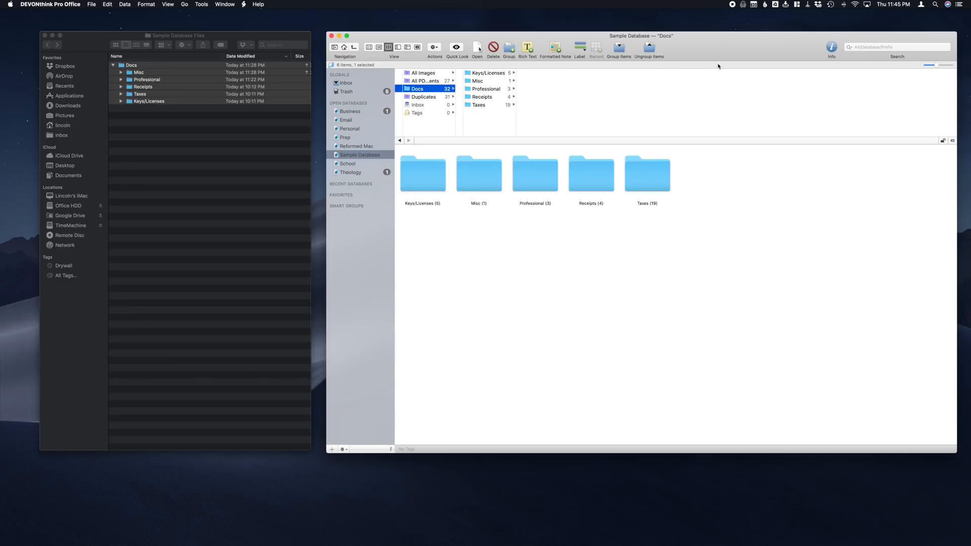
right_click(674, 49)
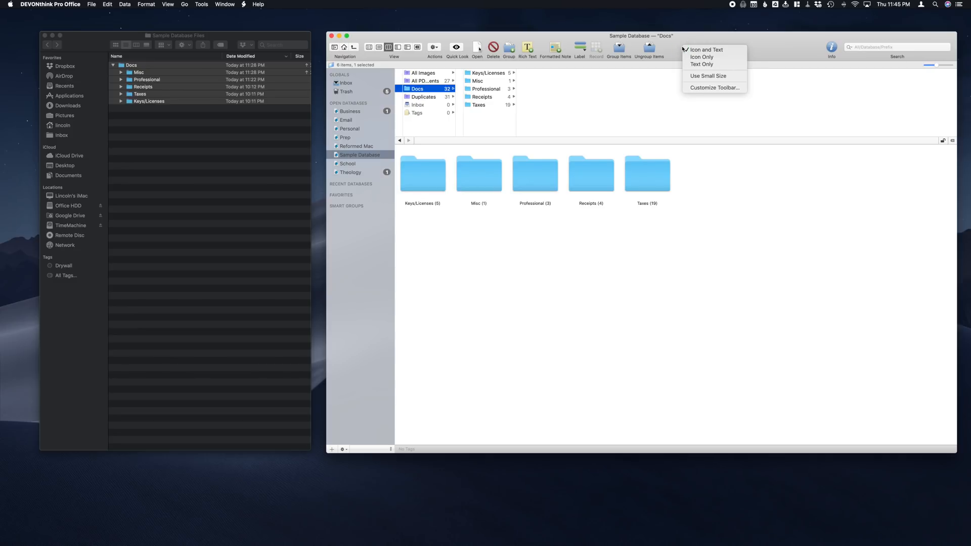
mouse_move(714, 87)
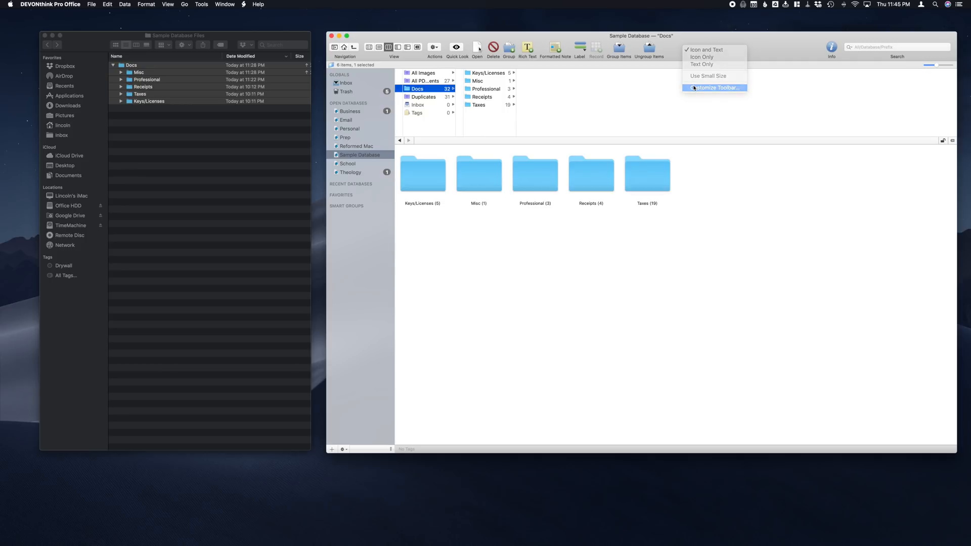
- In Customize Toolbar, try Icon Only and Text Only, then settle on Icon and Text
left_click(714, 87)
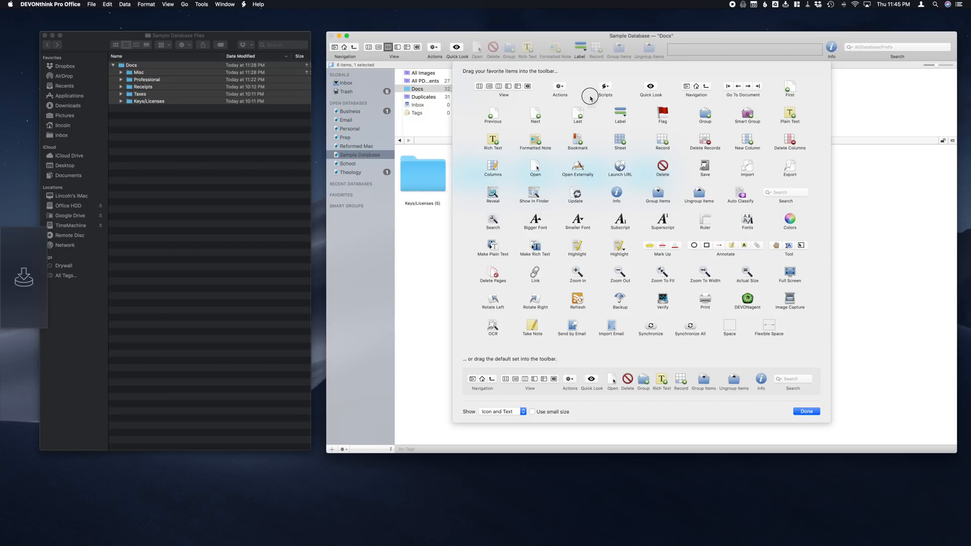
mouse_move(511, 359)
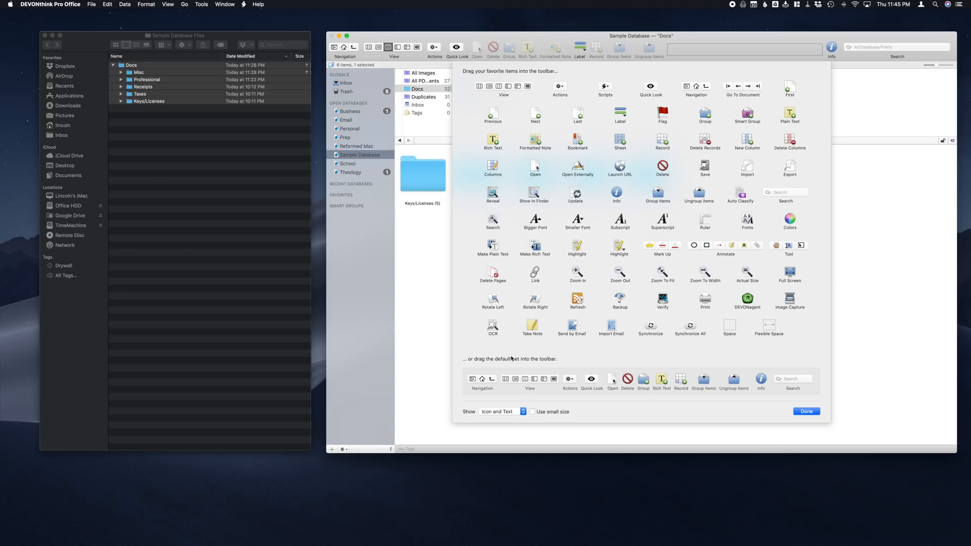
left_click(498, 412)
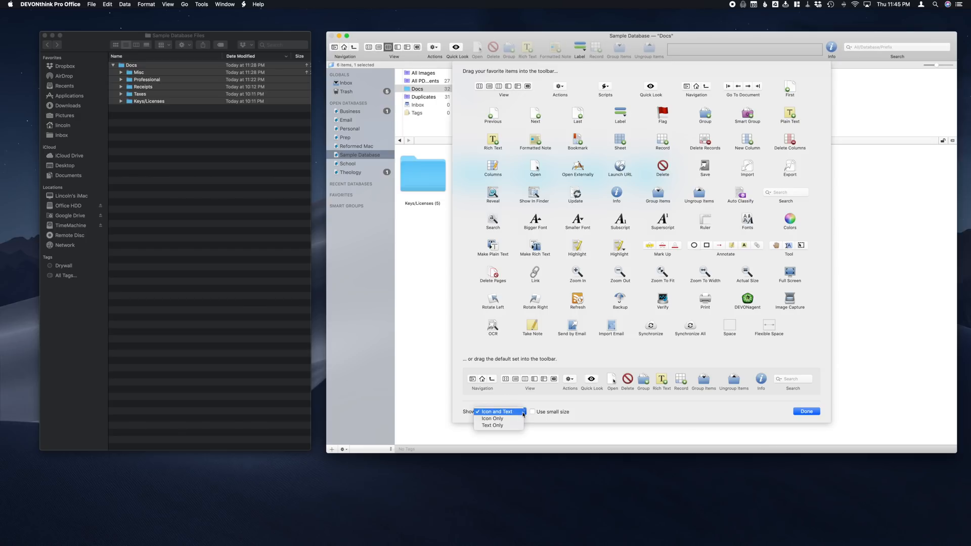
left_click(493, 418)
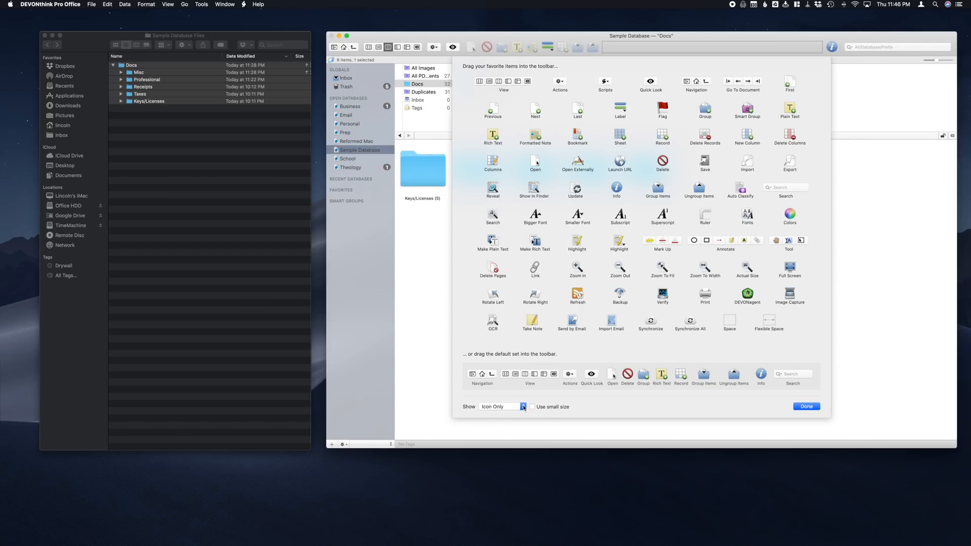
left_click(522, 406)
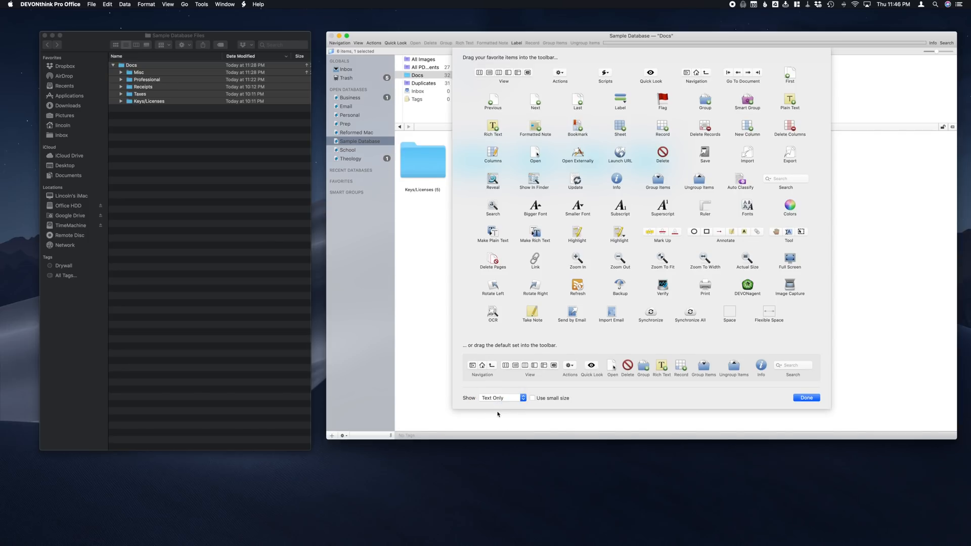
left_click(501, 398)
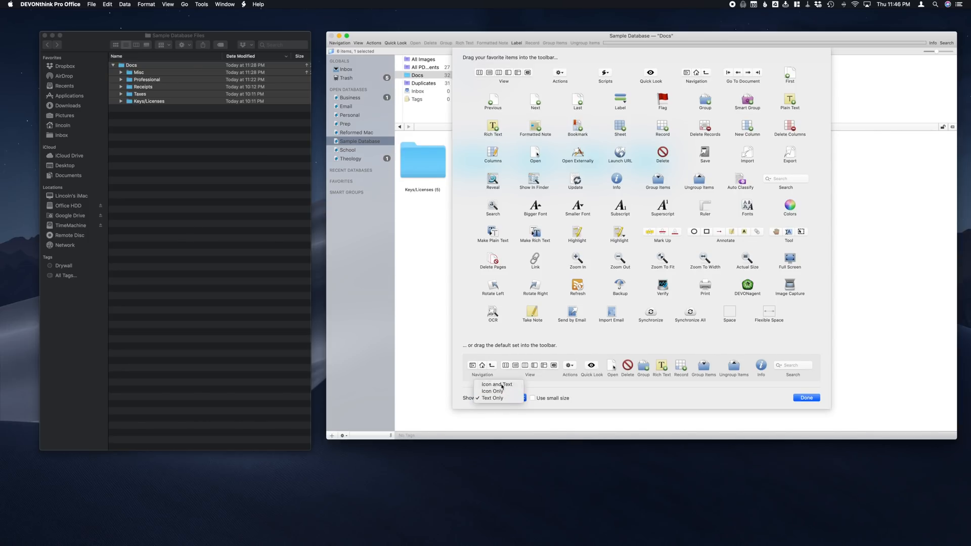
left_click(496, 384)
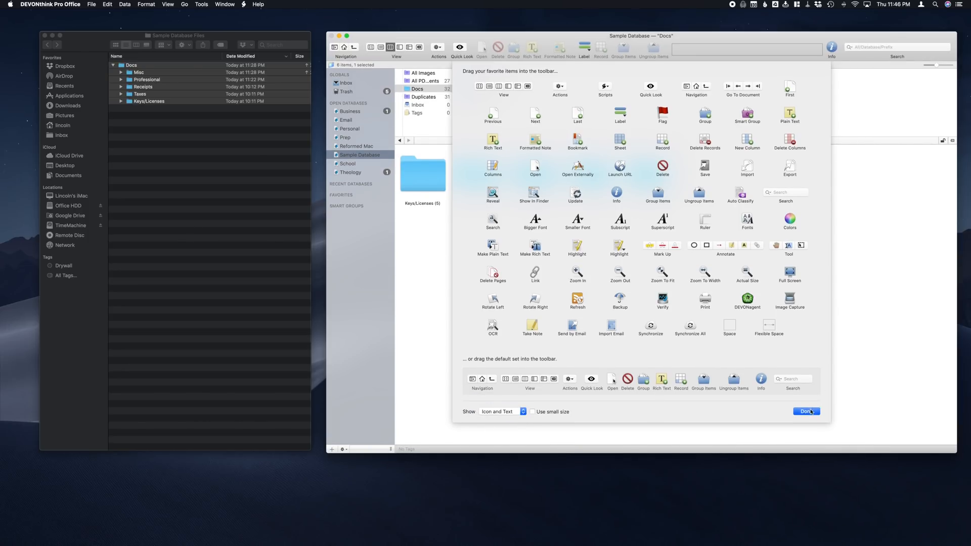
- Finish toolbar customization and switch Sample Database to the split view with group outline
left_click(806, 412)
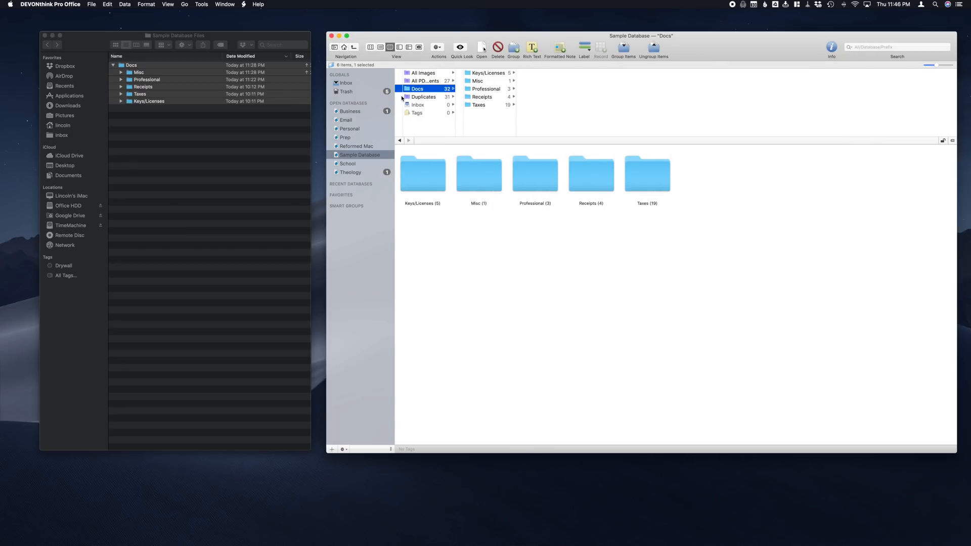
mouse_move(405, 51)
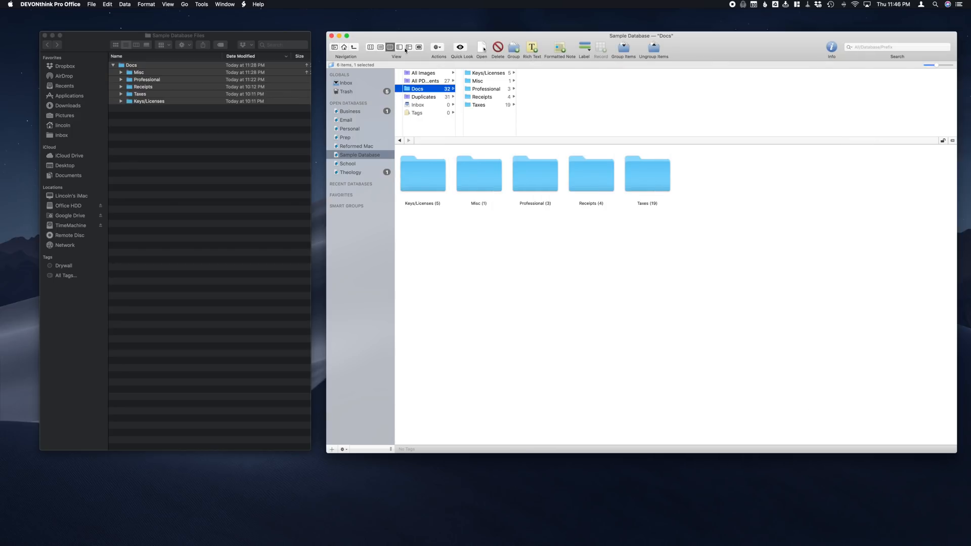
left_click(407, 48)
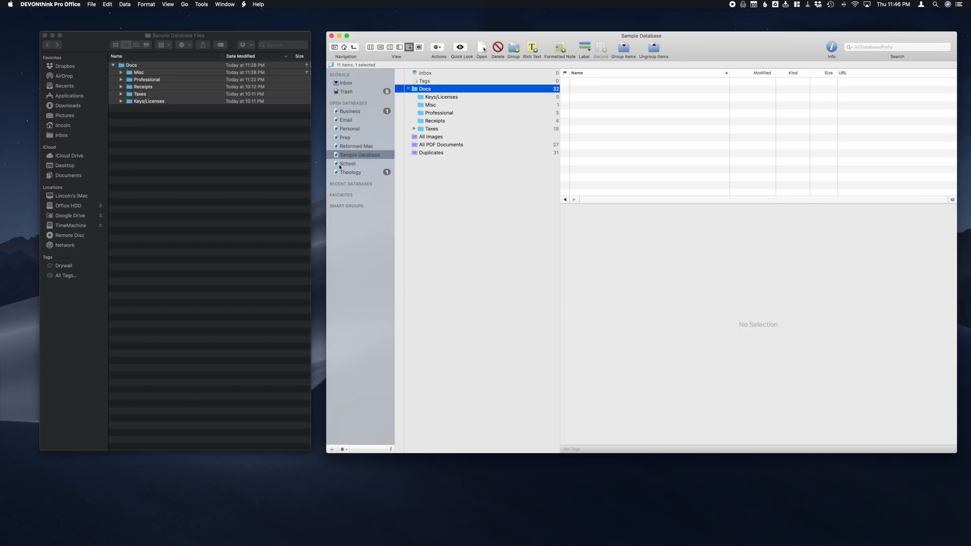
mouse_move(373, 156)
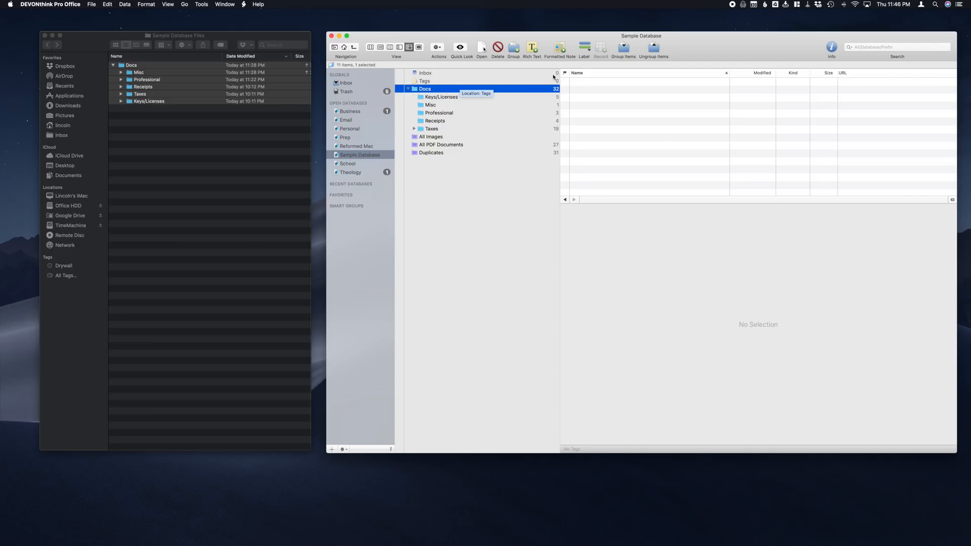
mouse_move(438, 98)
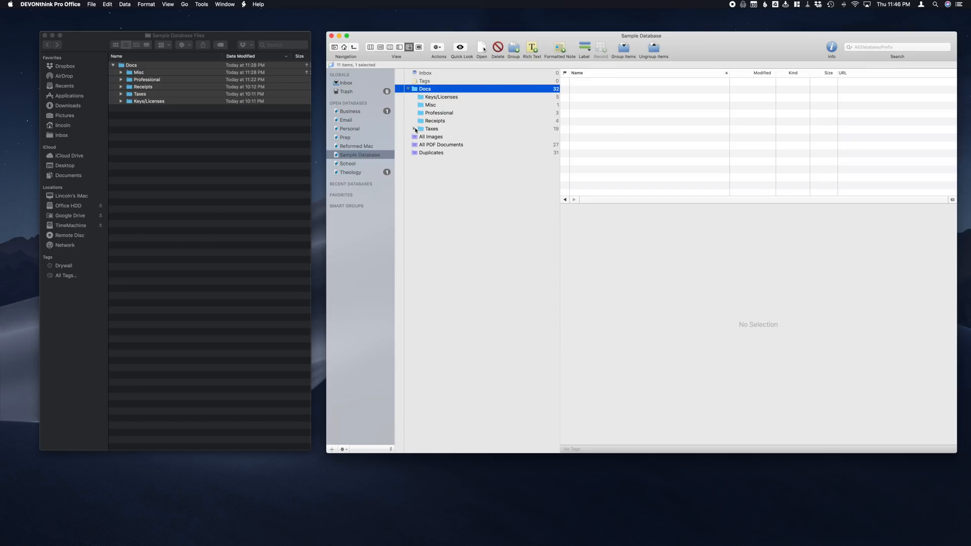
- Expand Taxes, then 2016 and 2017 to reveal their Documents and Returns subgroups
left_click(414, 129)
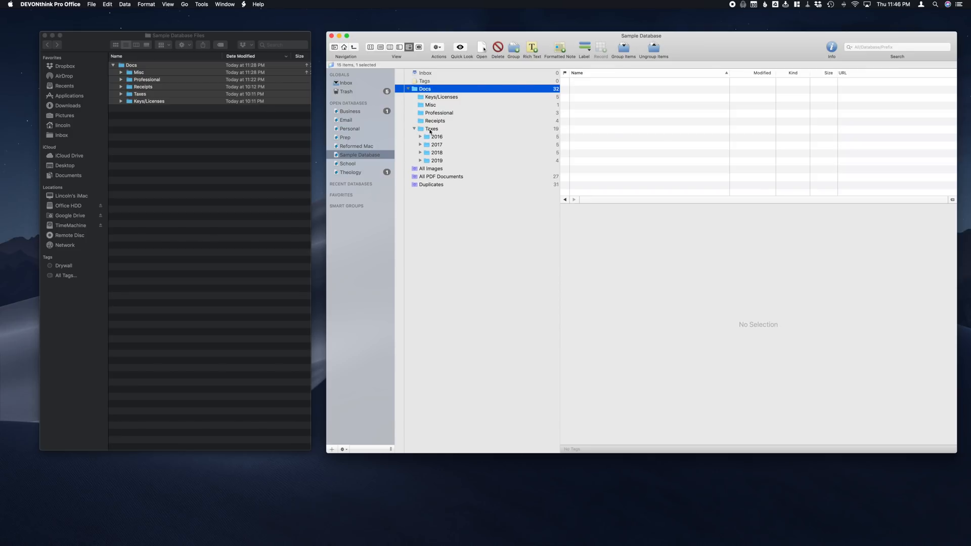
left_click(432, 129)
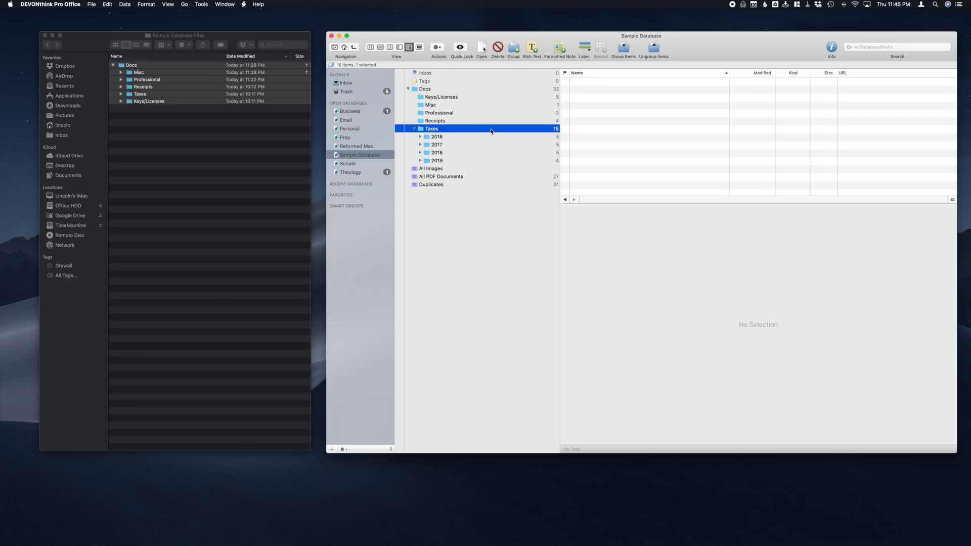
mouse_move(640, 120)
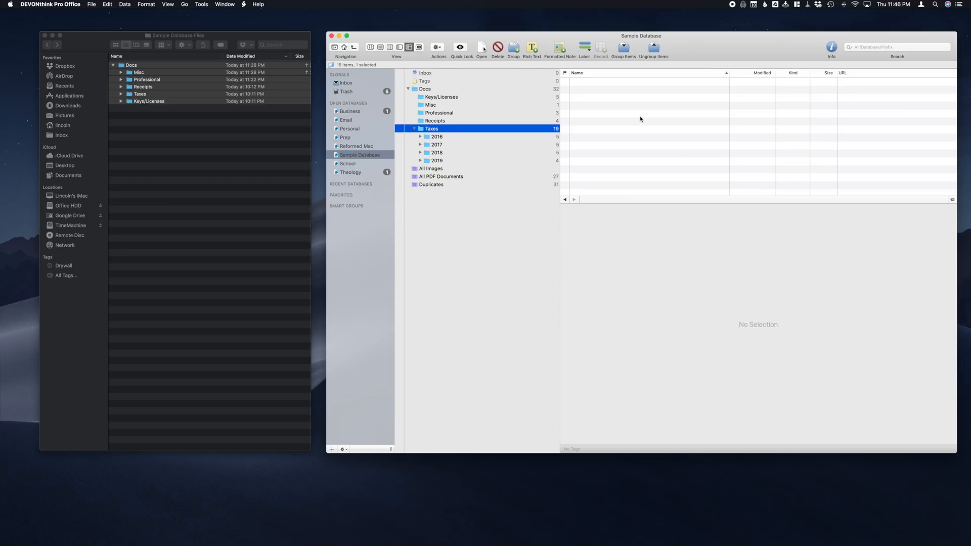
mouse_move(425, 142)
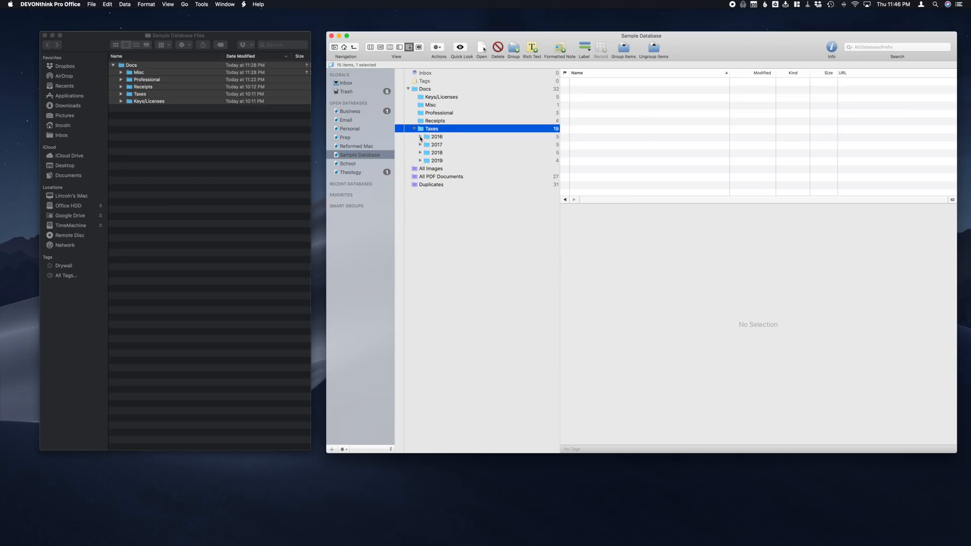
left_click(421, 137)
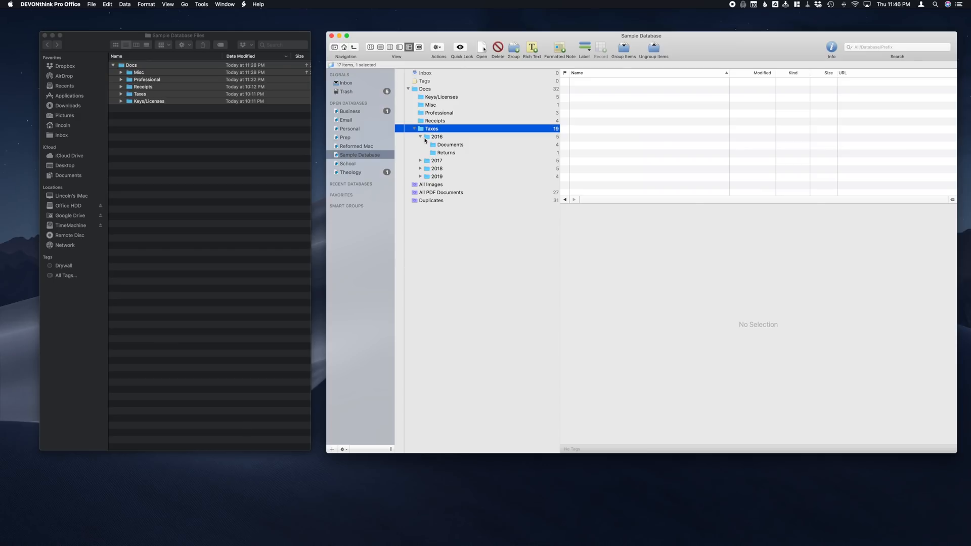
mouse_move(436, 137)
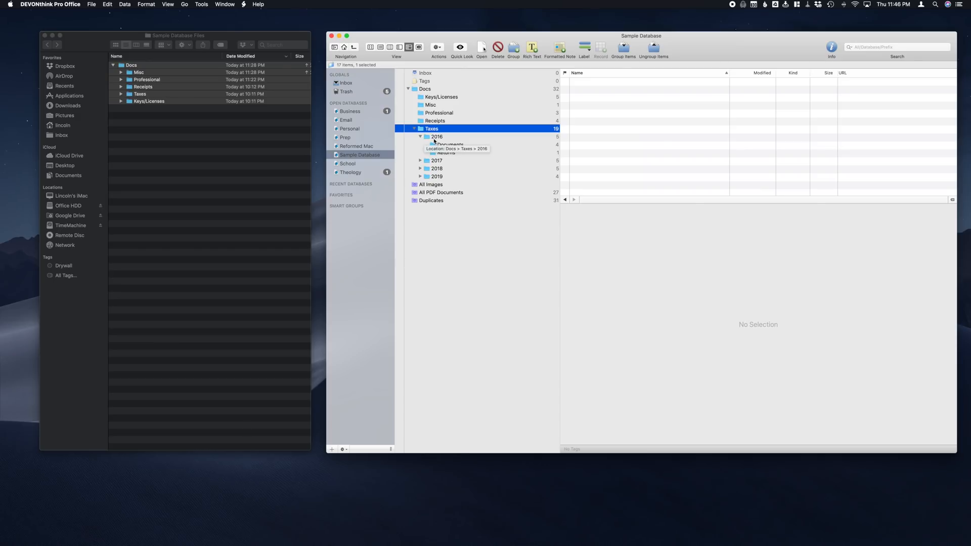
left_click(437, 137)
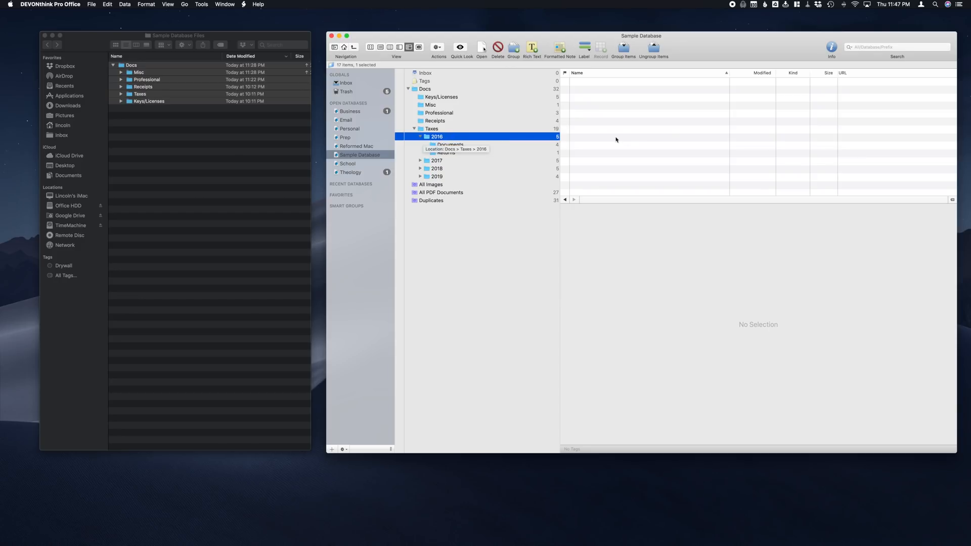
left_click(421, 161)
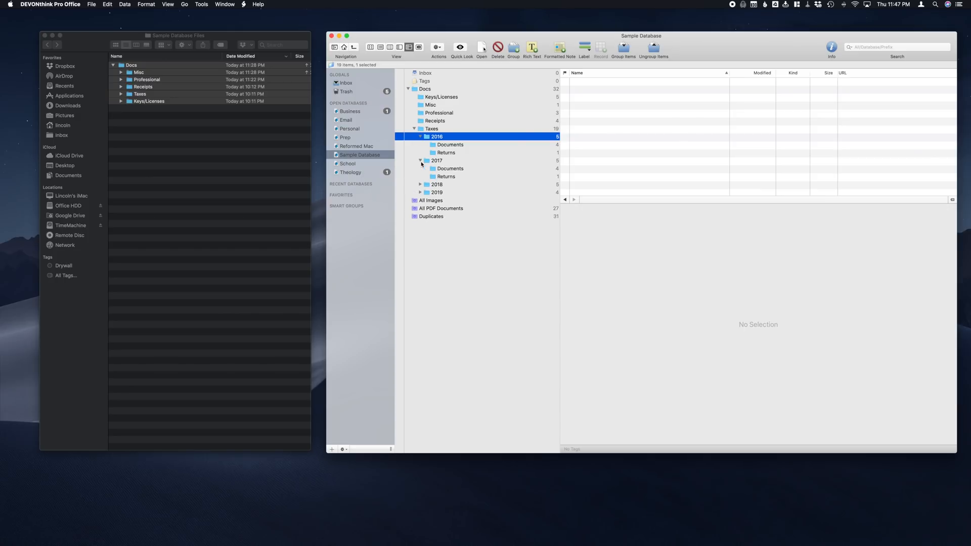
- Expand 2018, move its four tax PDFs into Documents, then expand 2019
left_click(437, 184)
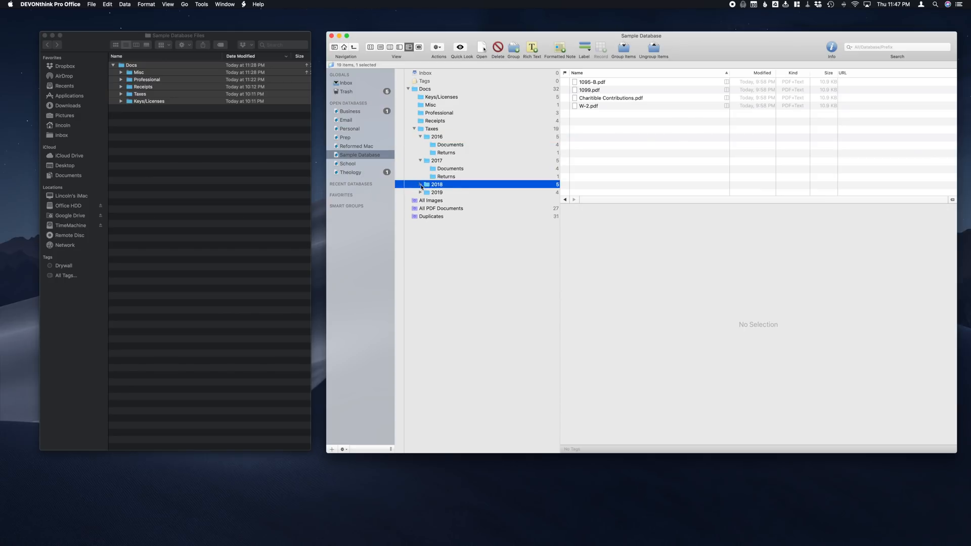
left_click(421, 184)
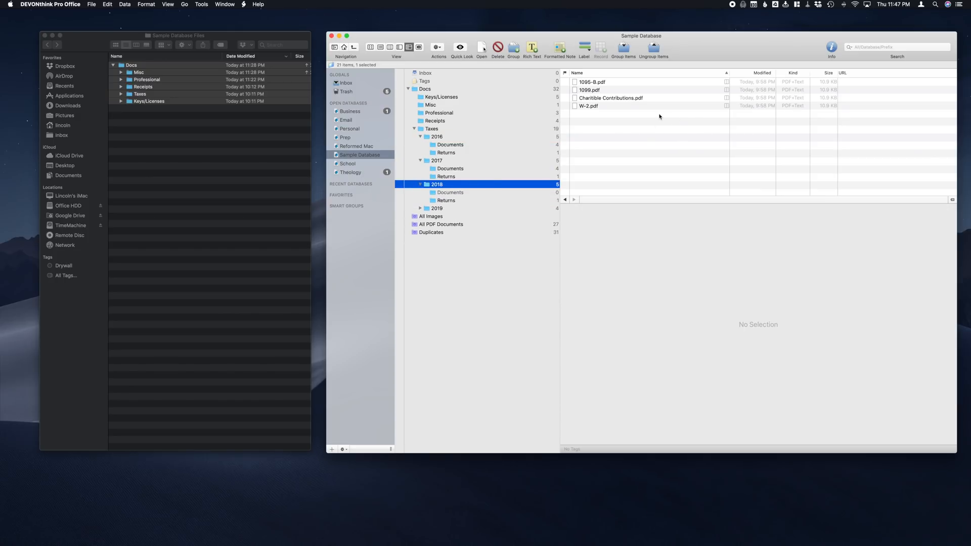
left_click(588, 105)
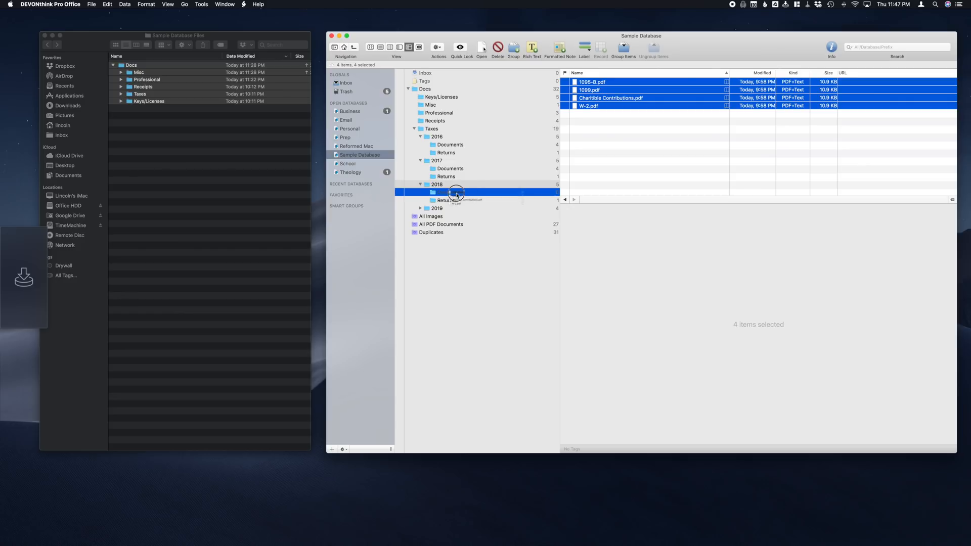
left_click(449, 192)
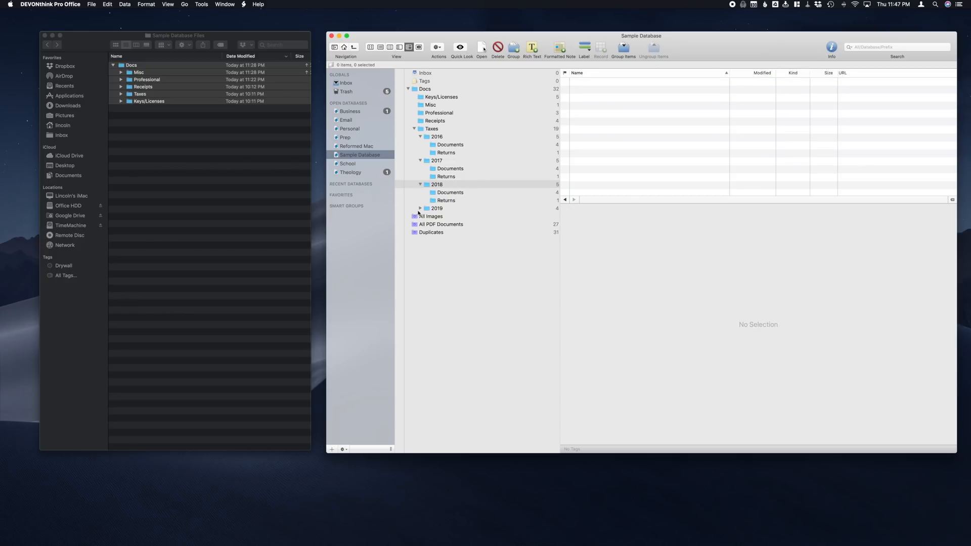
left_click(437, 208)
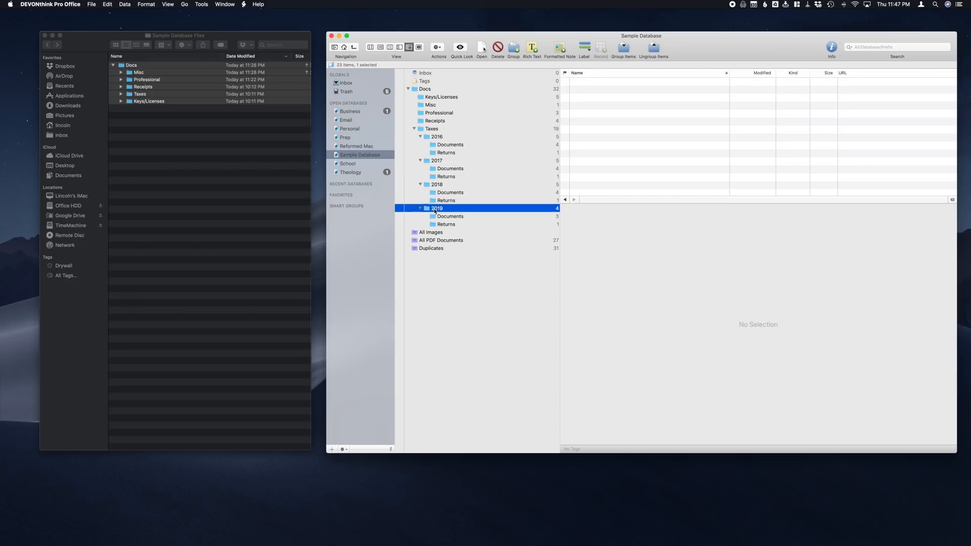
mouse_move(548, 175)
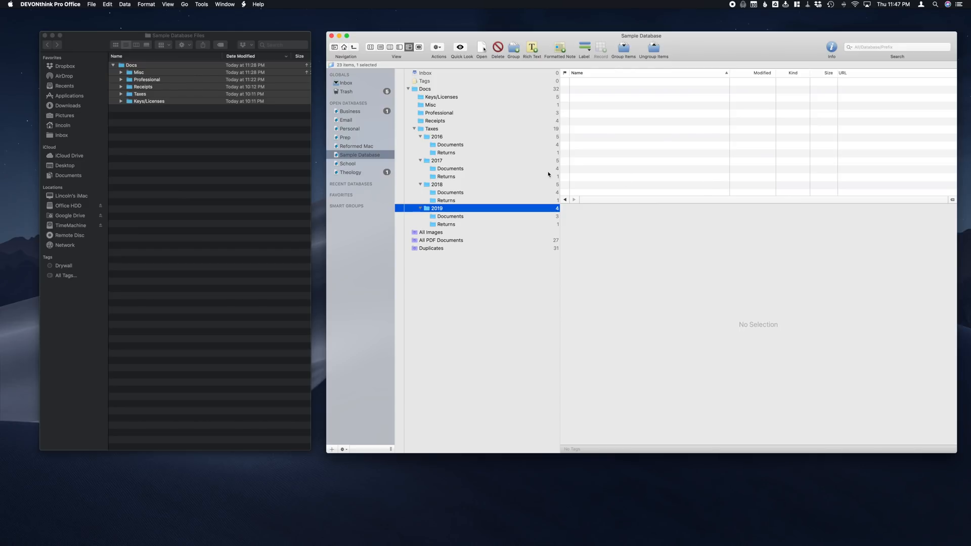
mouse_move(447, 241)
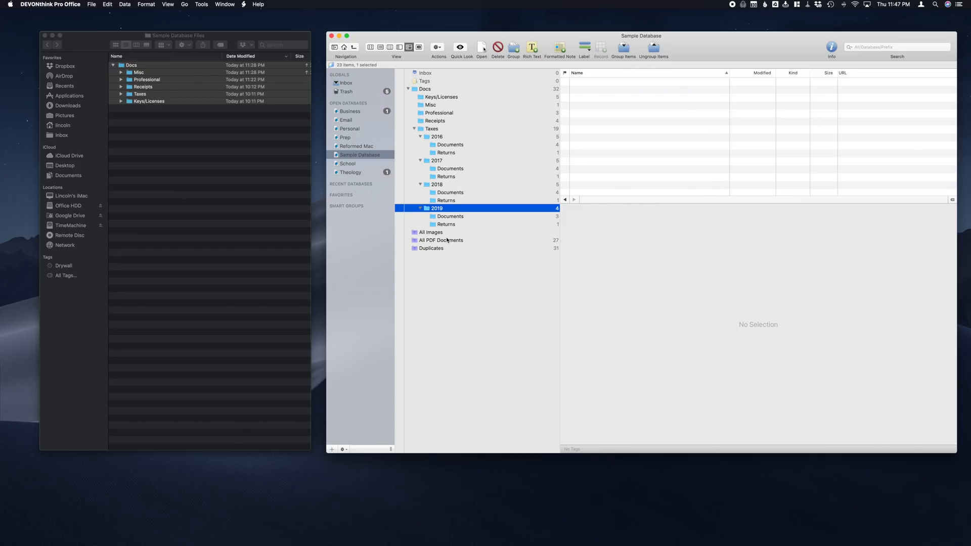
- View the All PDF Documents smart group and sort its 27 PDFs by Kind
left_click(440, 240)
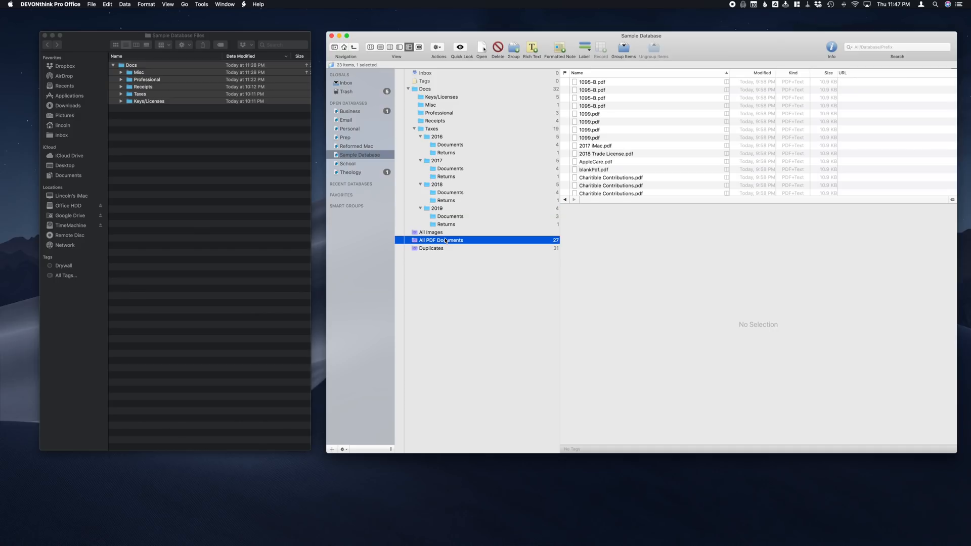
mouse_move(441, 240)
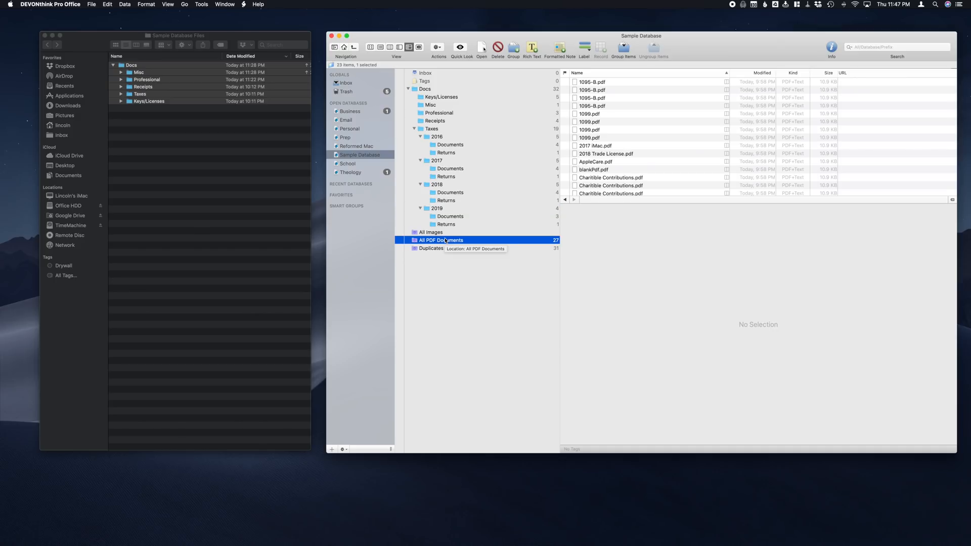
mouse_move(458, 244)
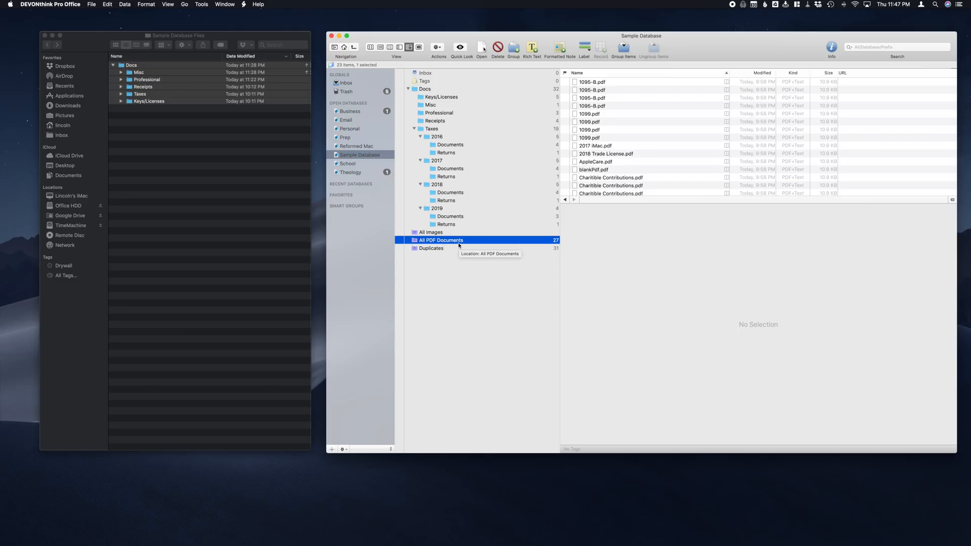
mouse_move(770, 155)
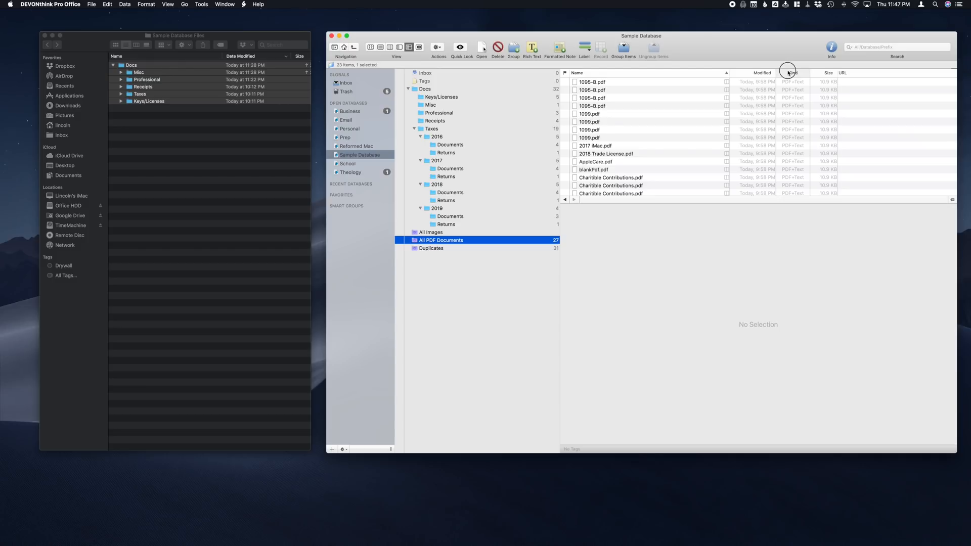
left_click(791, 72)
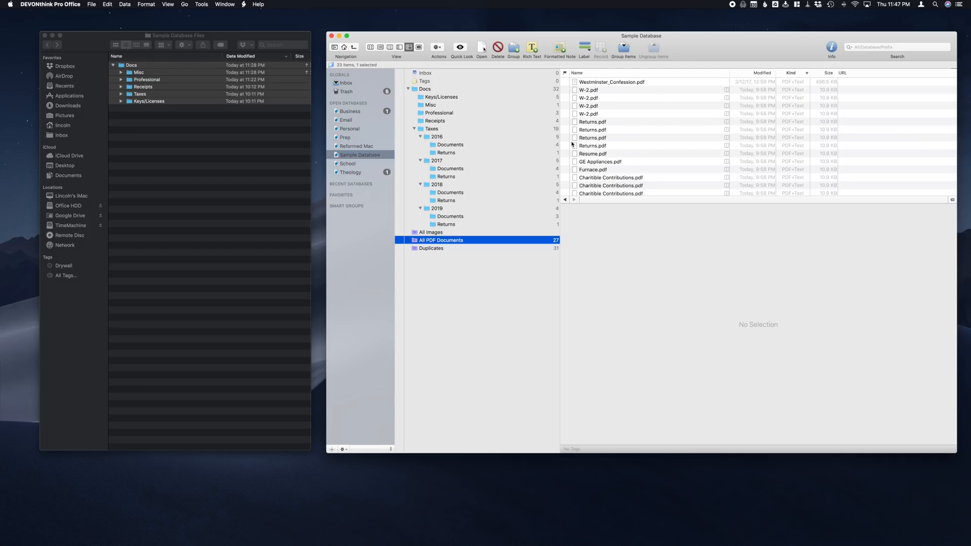
mouse_move(449, 248)
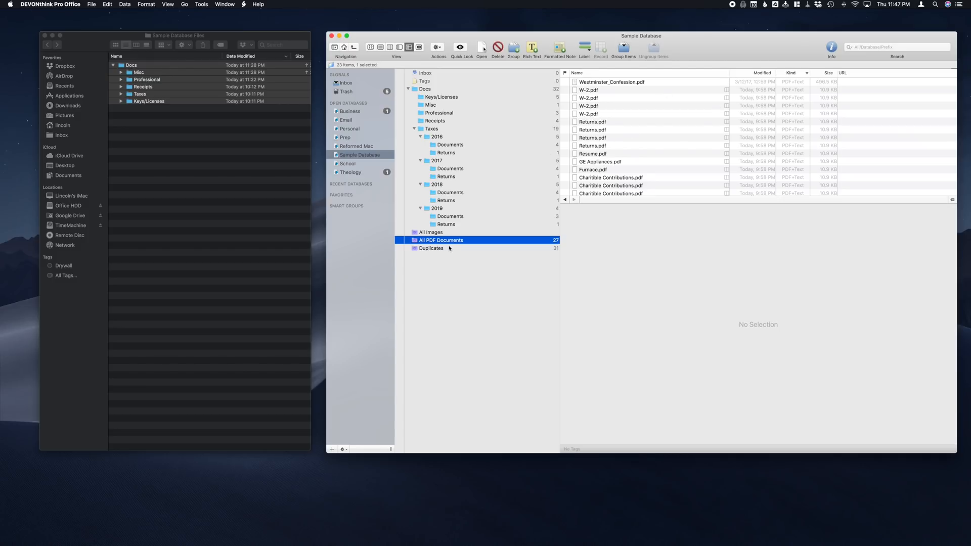
mouse_move(430, 249)
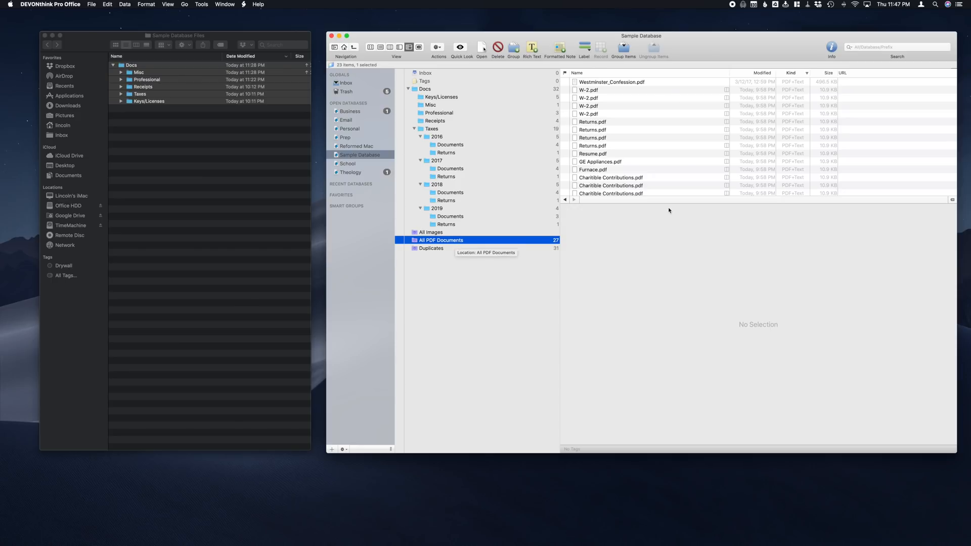
mouse_move(813, 82)
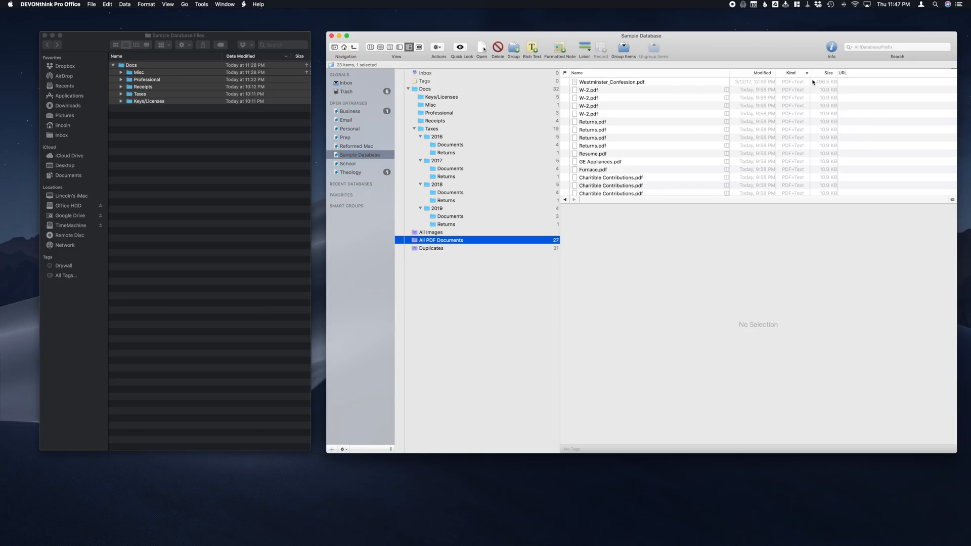
mouse_move(799, 87)
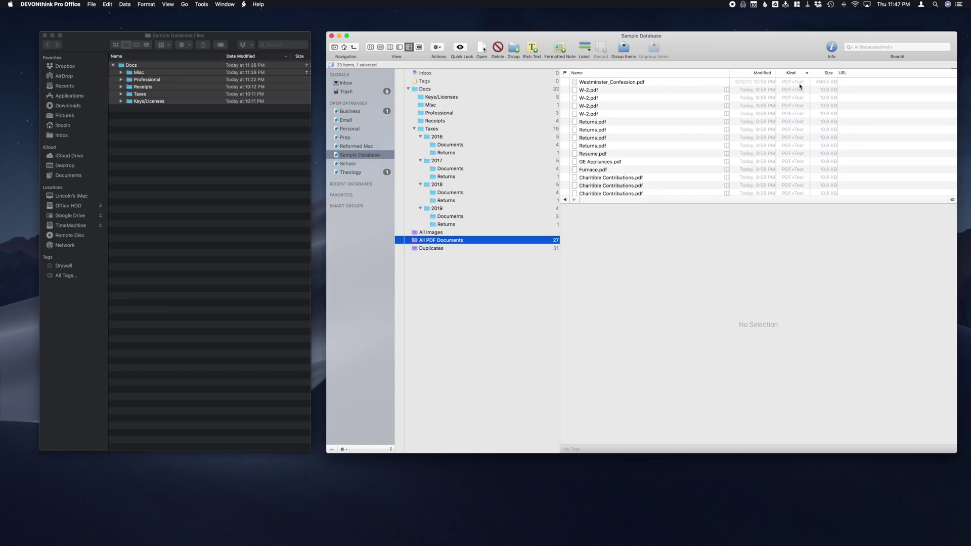
mouse_move(749, 89)
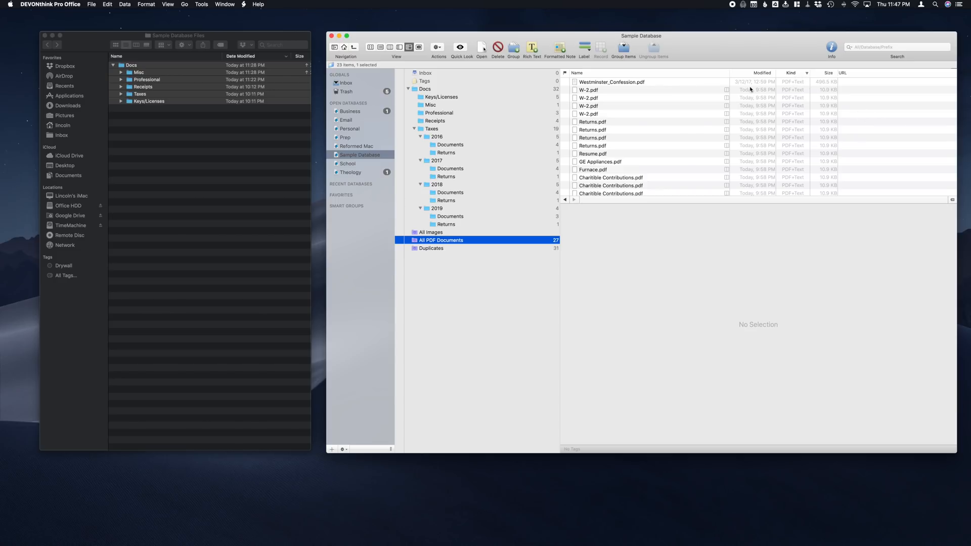
mouse_move(455, 92)
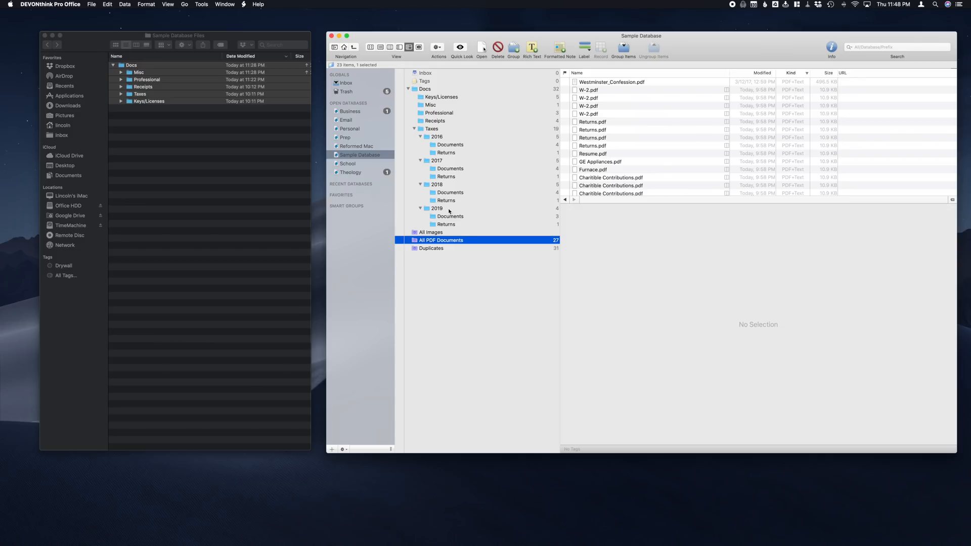
mouse_move(449, 210)
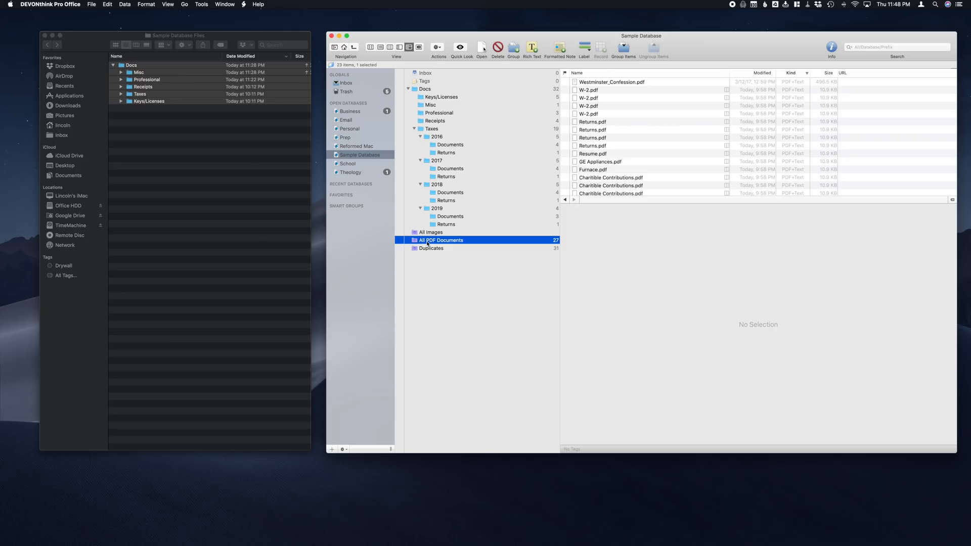
mouse_move(154, 3)
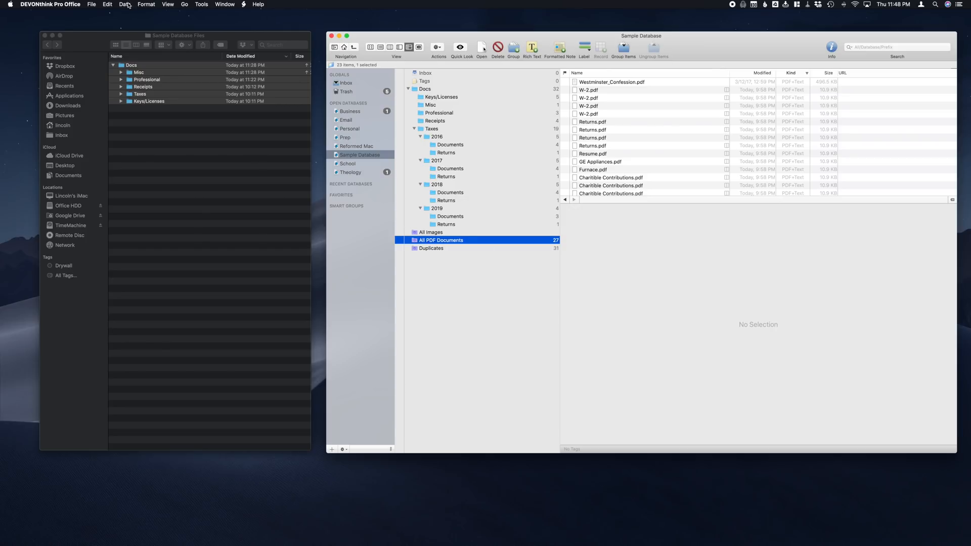
- Add the 'All PDFs (not searchable)' smart group from Data > New from Template > Search
left_click(124, 5)
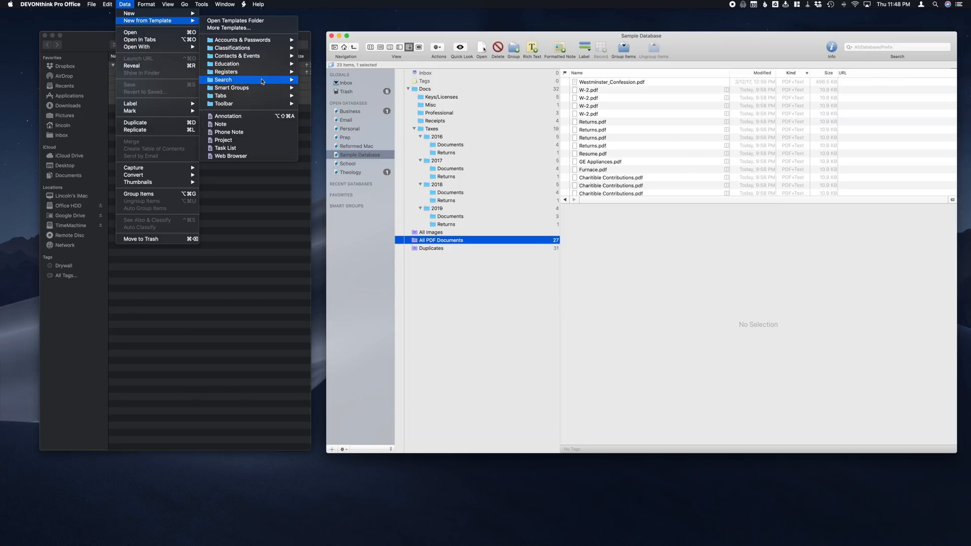
mouse_move(232, 87)
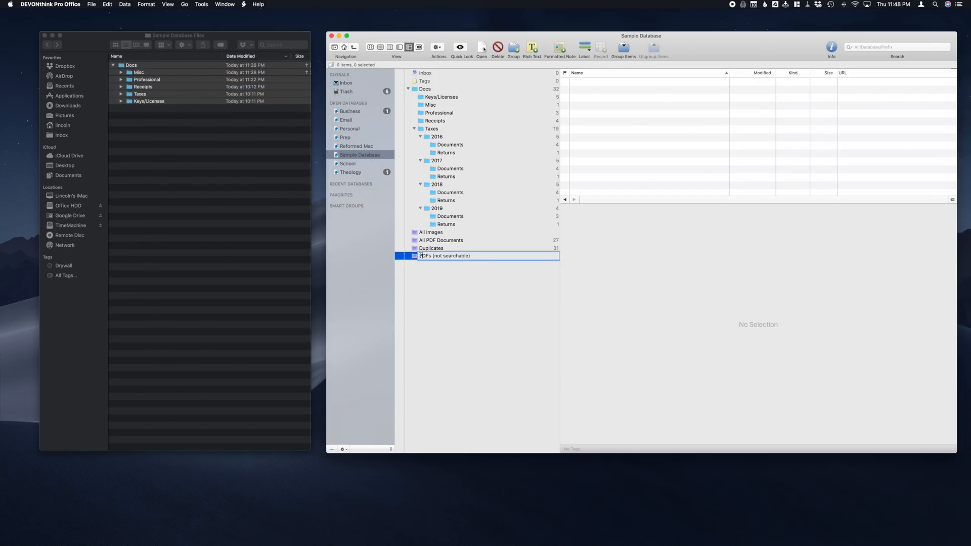
type("All")
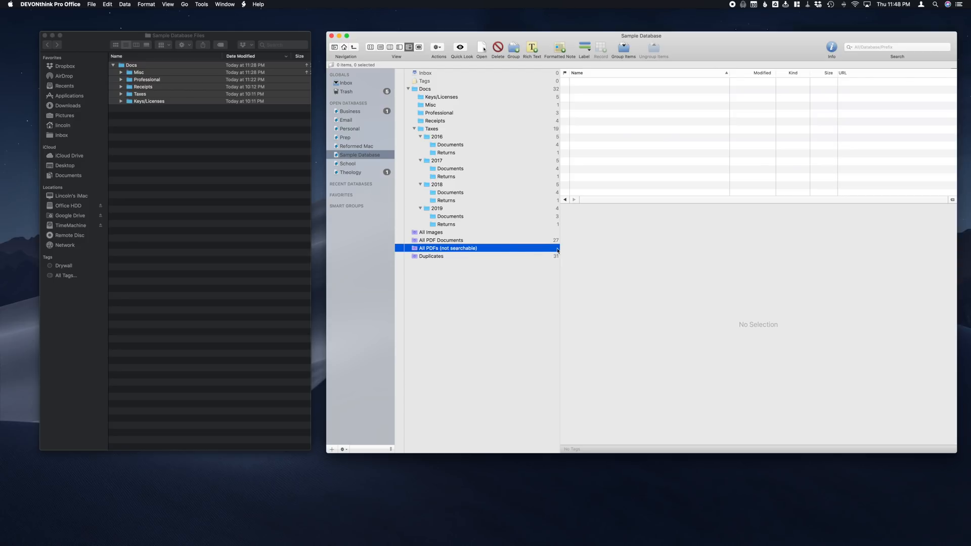
mouse_move(556, 250)
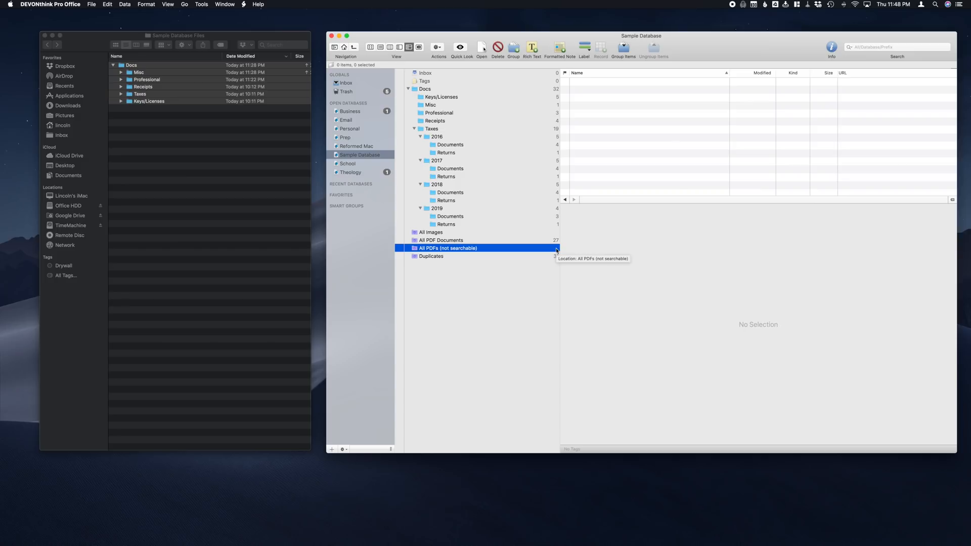